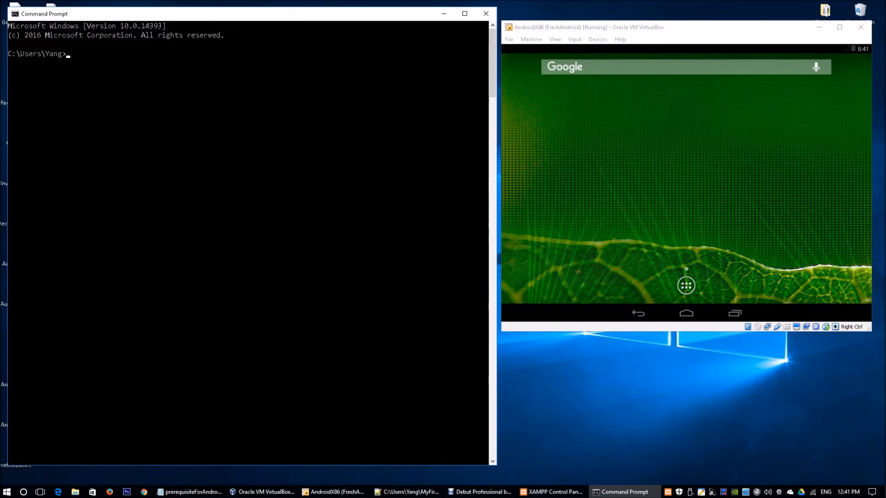
# - Review the prerequisites note, highlighting the Java SDK download line
pyautogui.click(407, 491)
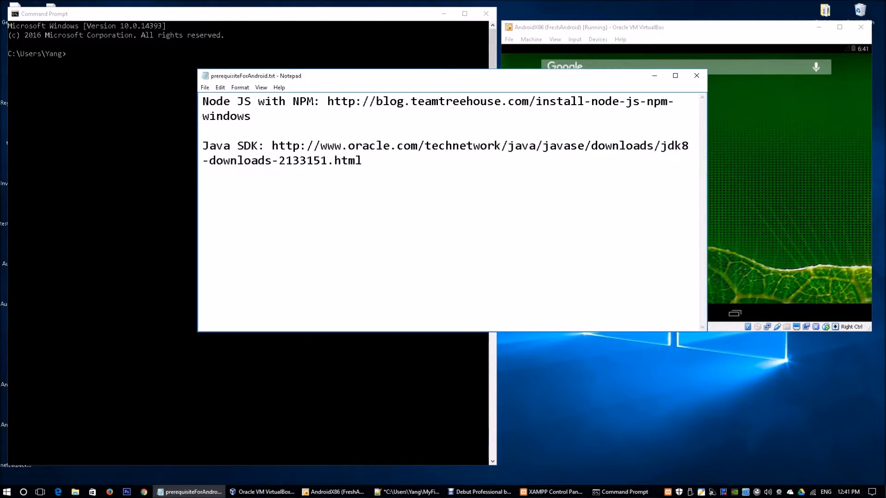
pyautogui.moveTo(203, 101); pyautogui.dragTo(251, 115)
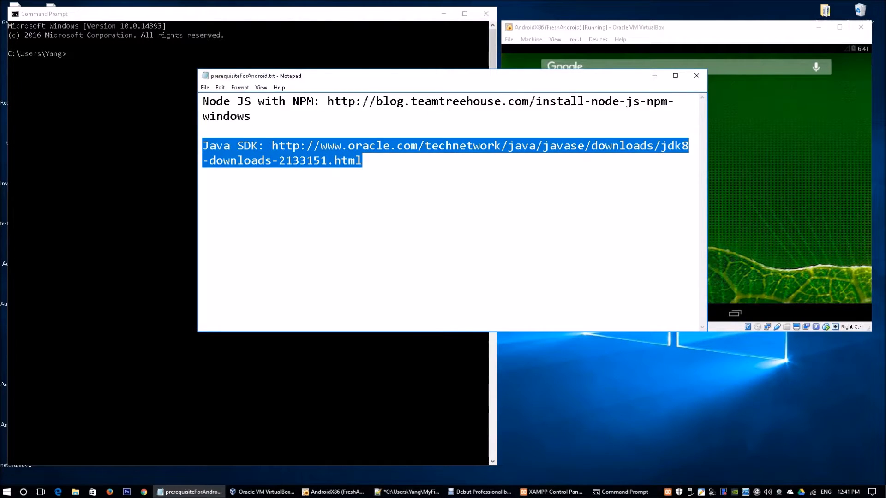
pyautogui.click(364, 160)
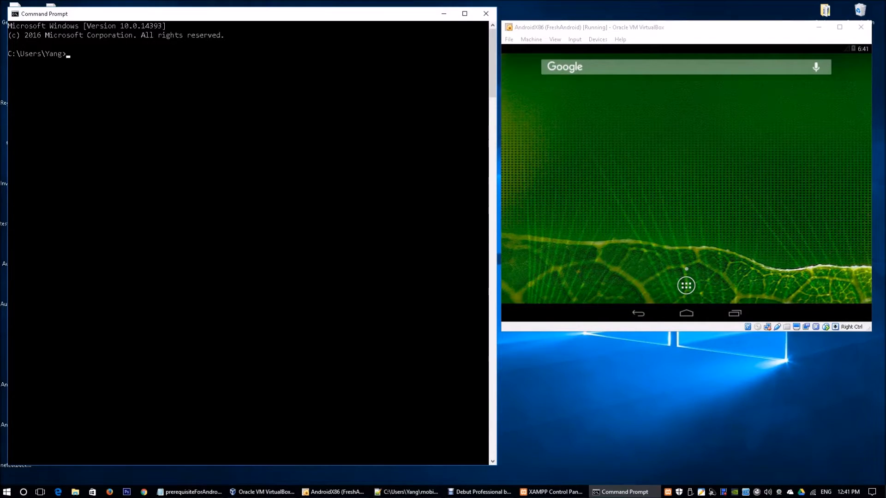
# - Check npm, install Cordova globally, and create the MyFirstMobileApp project
pyautogui.write('npm')
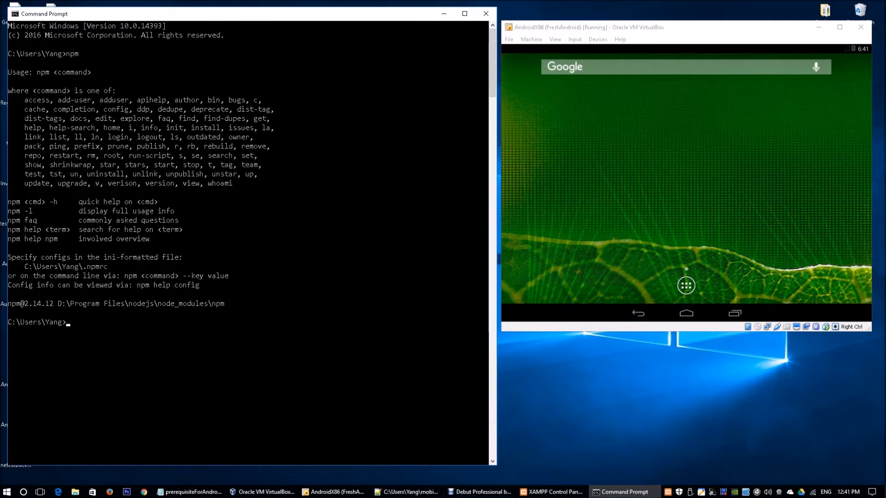
pyautogui.write('npm')
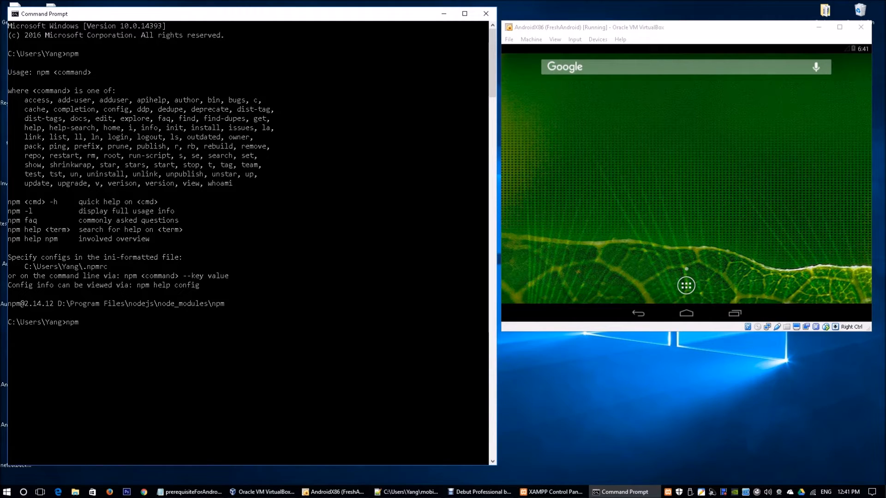
pyautogui.write('install -g')
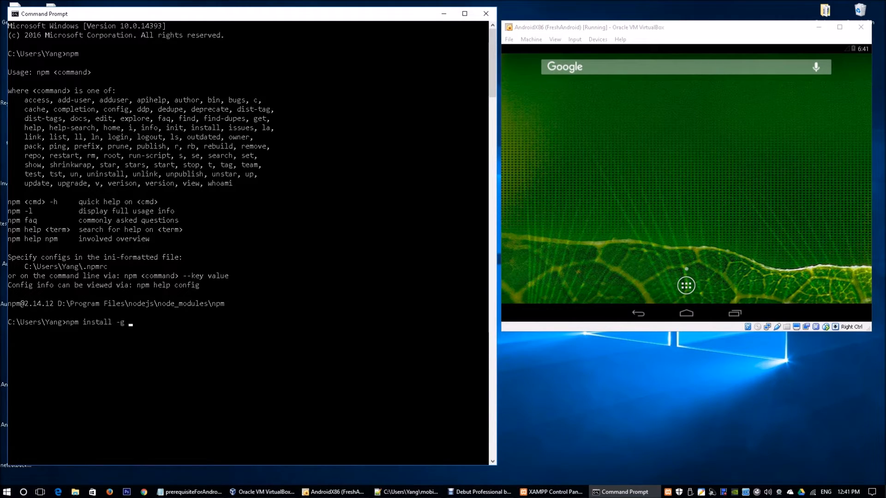
pyautogui.write('cordova')
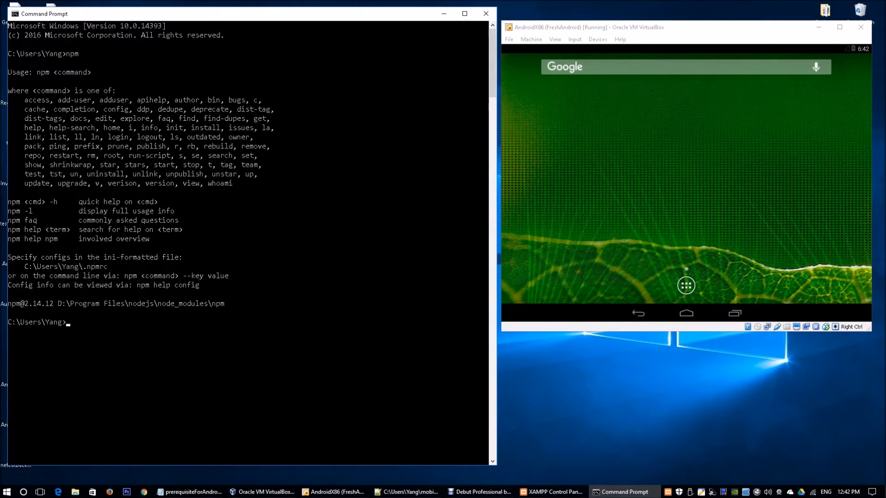
pyautogui.write('cordova create MyF')
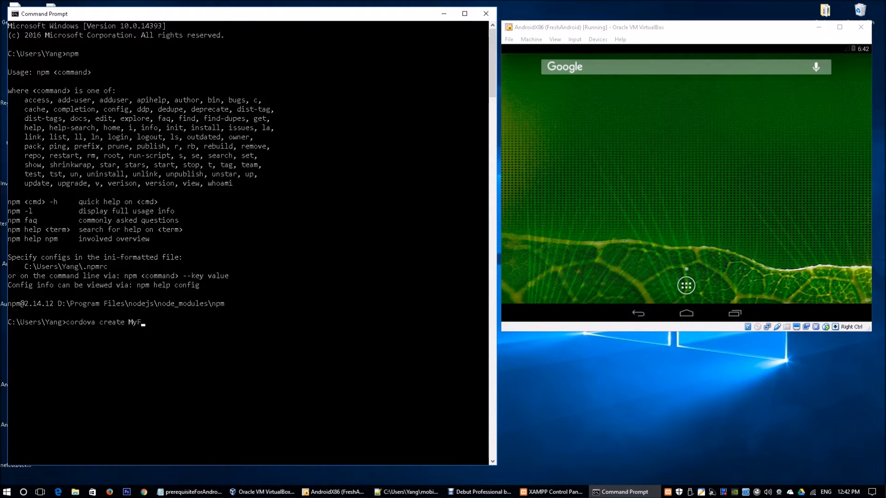
pyautogui.write('irstMobileApp')
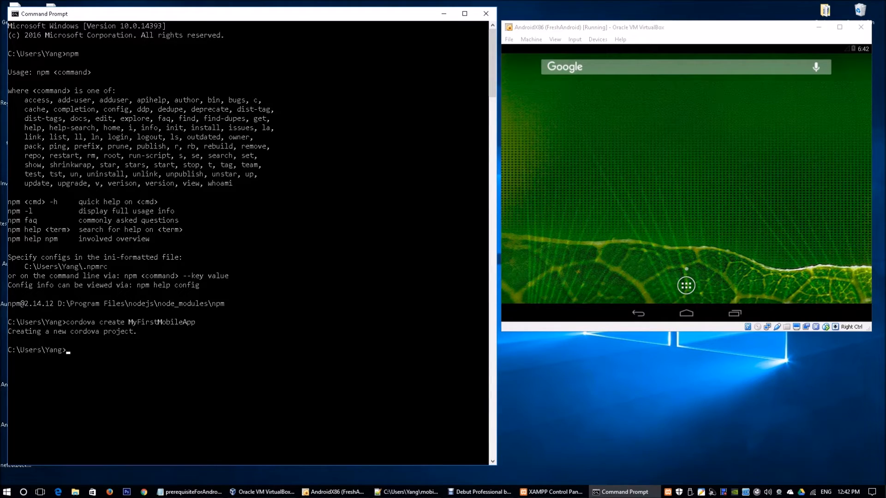
# - Inside MyFirstMobileApp, add the Android platform and confirm android 5.2.2 is listed
pyautogui.write('cd MyFi')
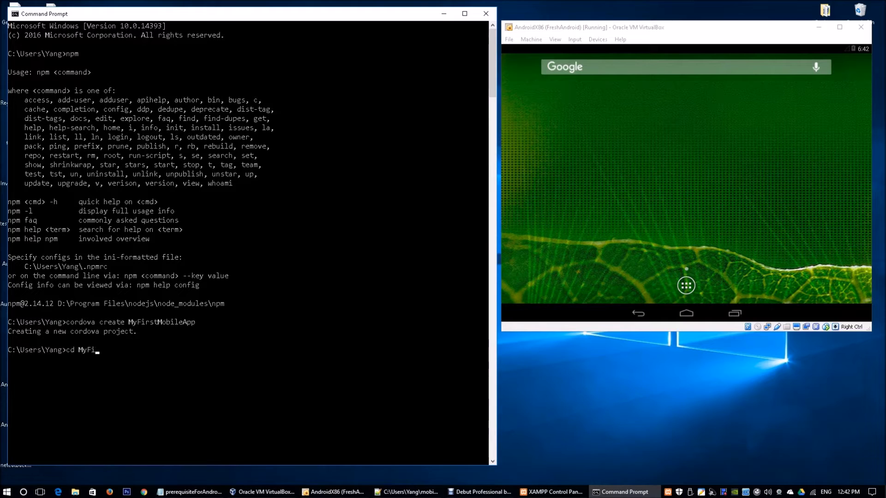
pyautogui.write('rstMobileApp')
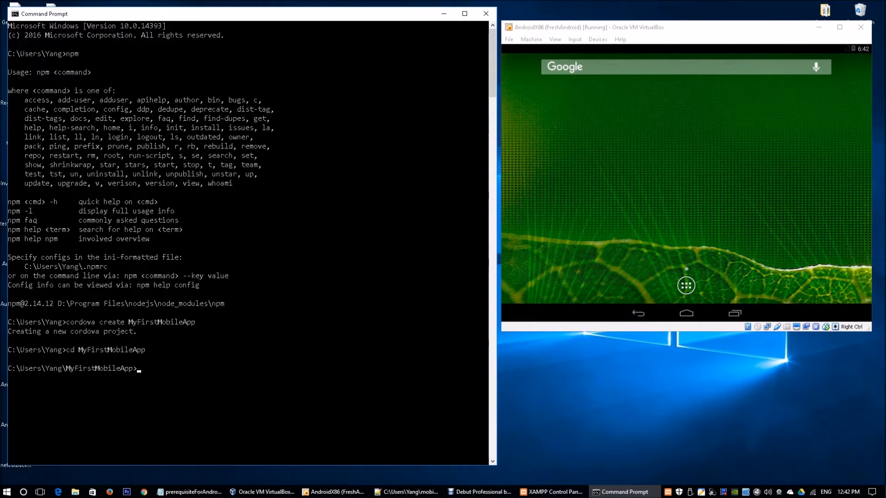
pyautogui.write('cordova platforms add android')
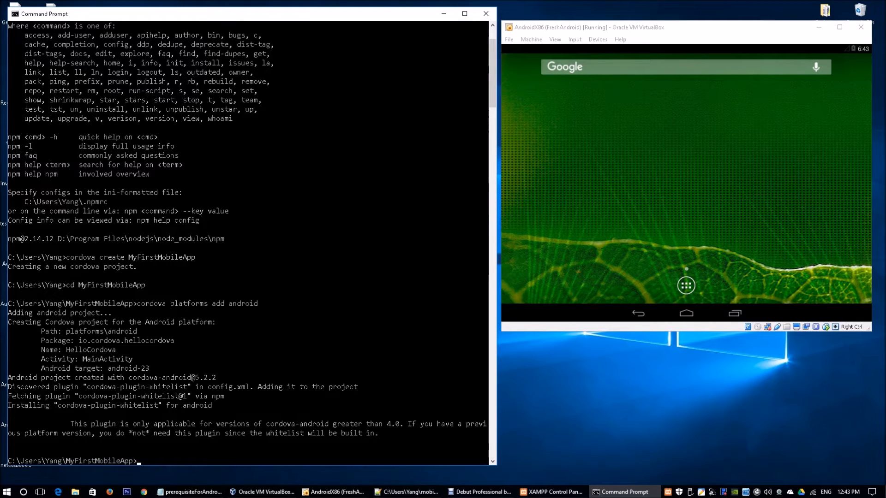
pyautogui.write('c')
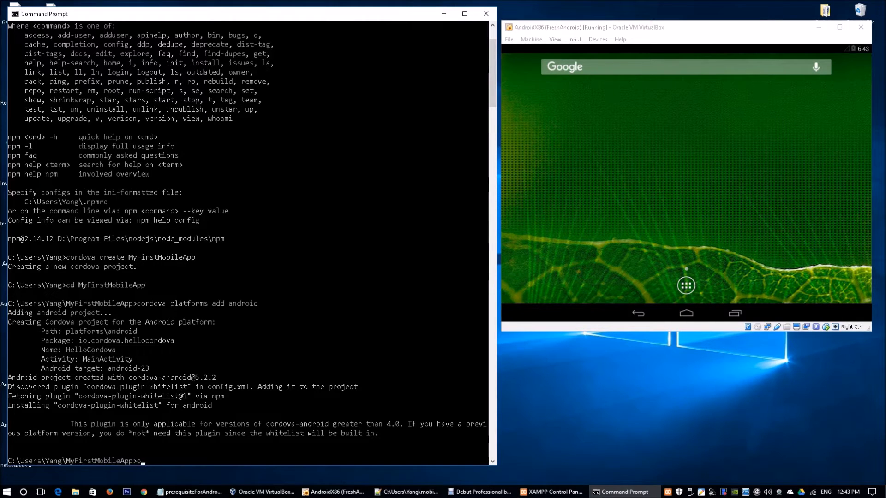
pyautogui.write('ordova platforms')
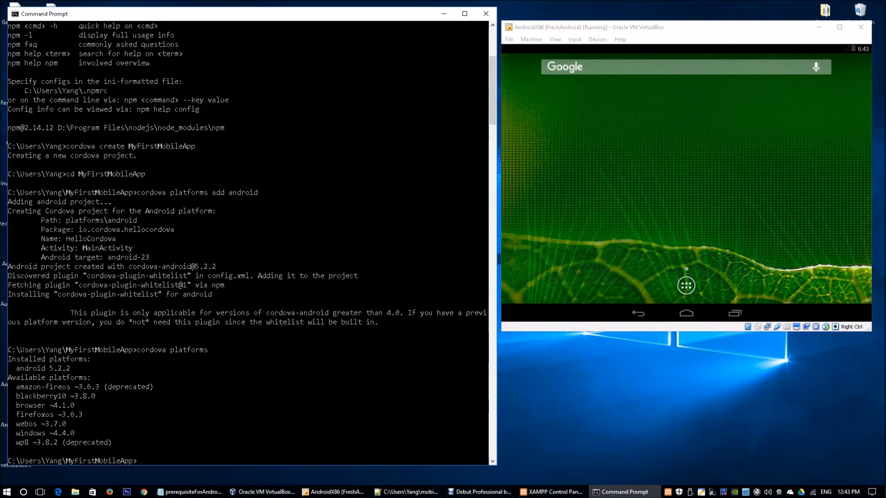
# - Run cordova build until BUILD SUCCESSFUL produces the debug APK
pyautogui.write('cordova bu')
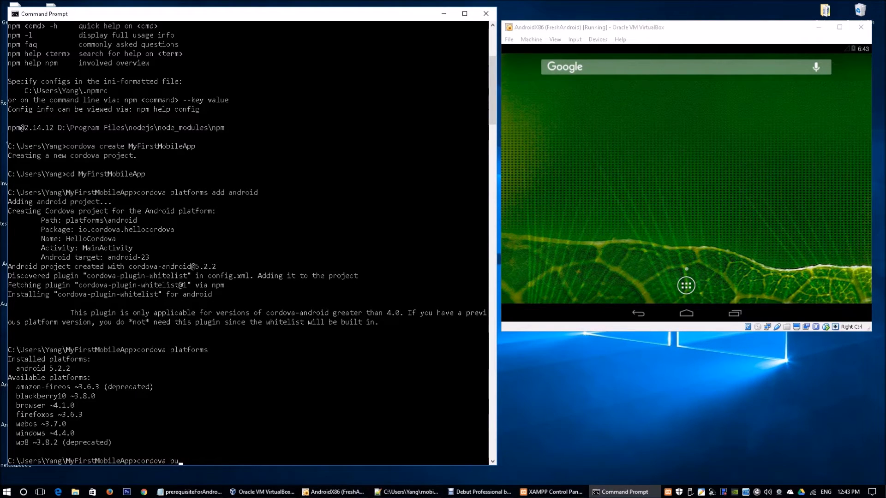
pyautogui.write('ild')
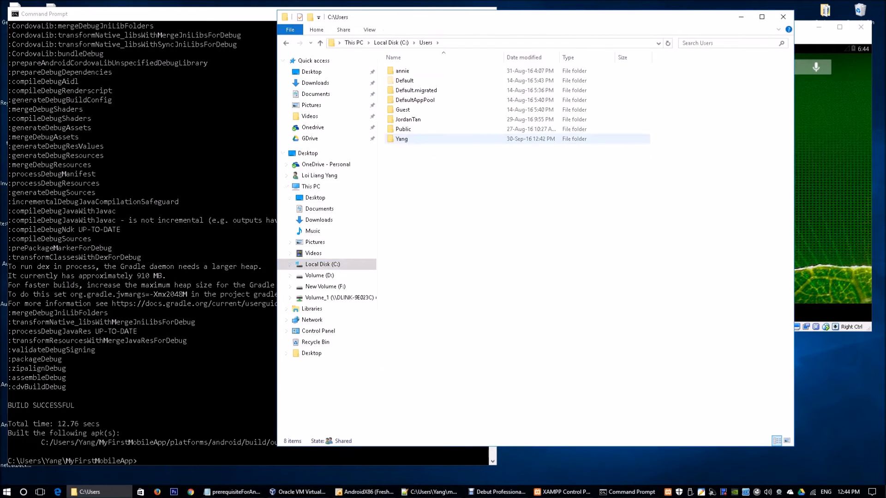
# - Browse Yang > MyFirstMobileApp > platforms > android > build > outputs > apk to android-debug.apk
pyautogui.doubleClick(401, 138)
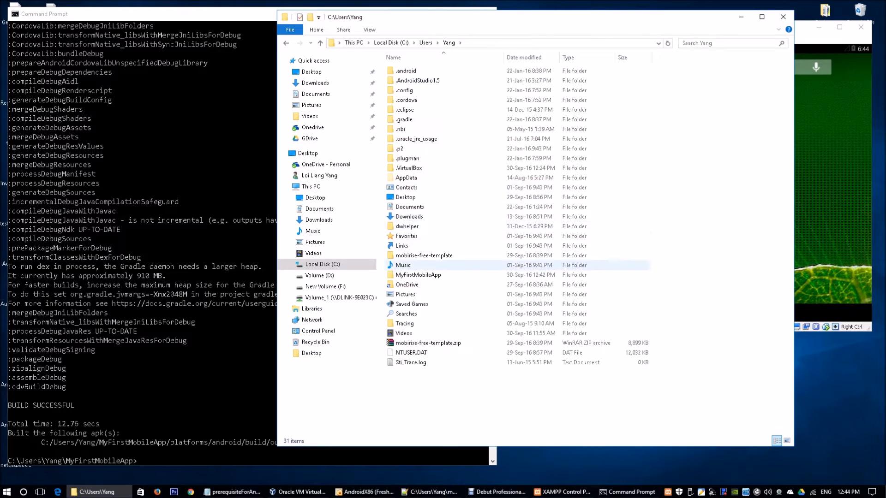
pyautogui.doubleClick(418, 275)
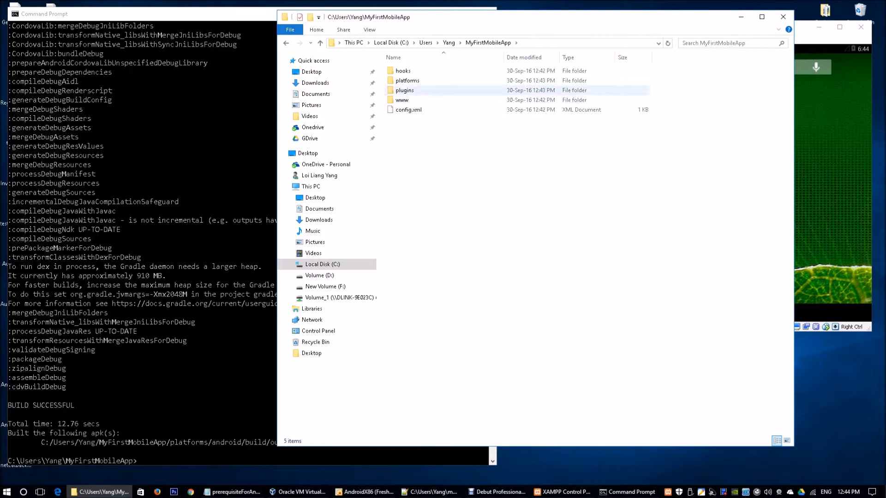
pyautogui.doubleClick(407, 80)
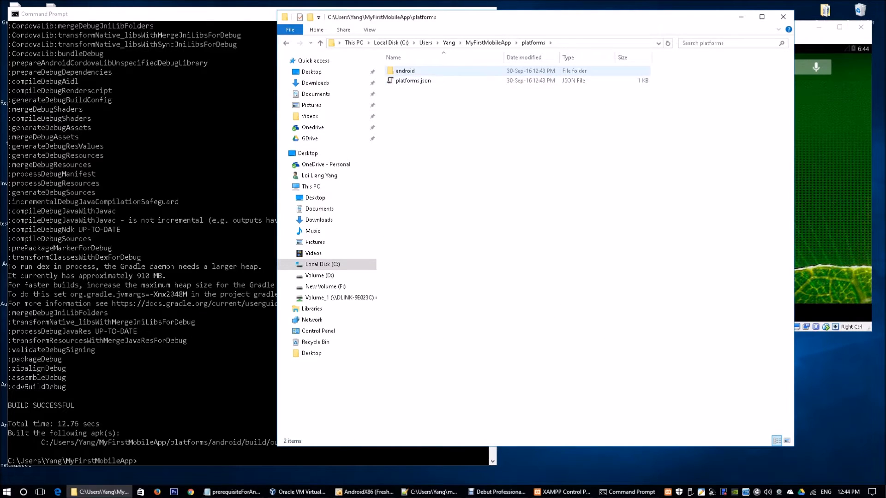
pyautogui.doubleClick(405, 70)
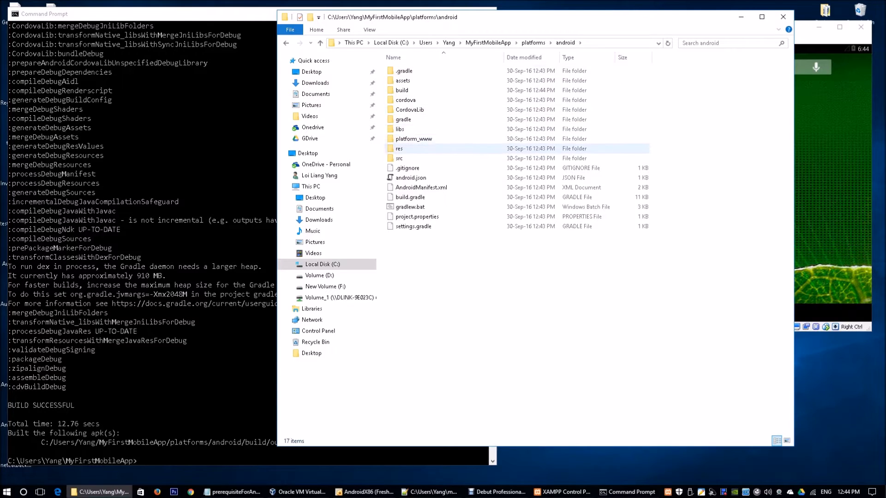
pyautogui.click(402, 90)
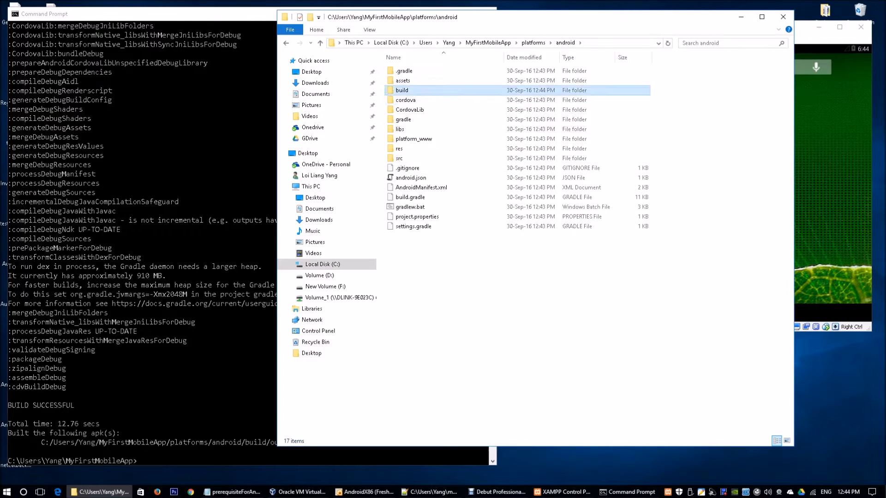
pyautogui.doubleClick(402, 90)
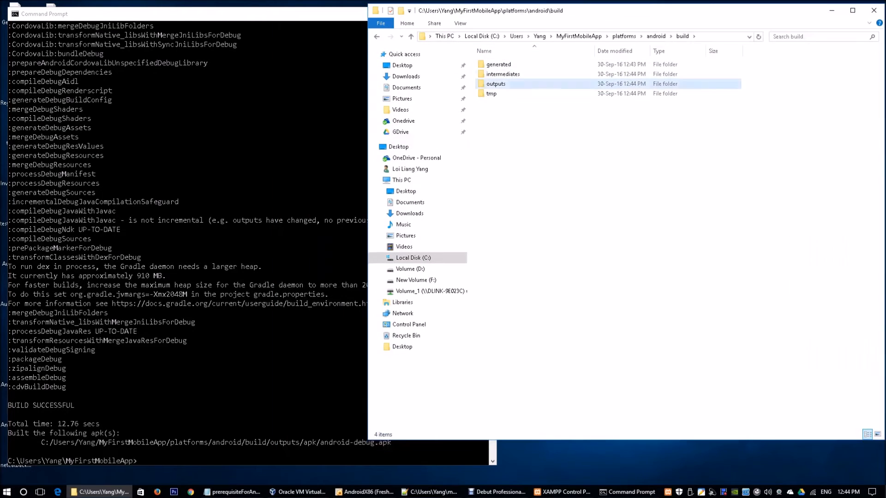
pyautogui.doubleClick(496, 83)
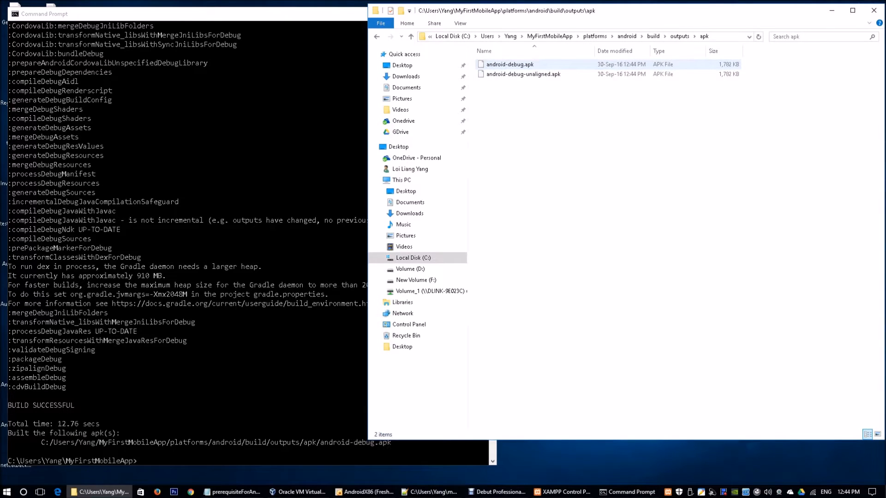
pyautogui.click(509, 64)
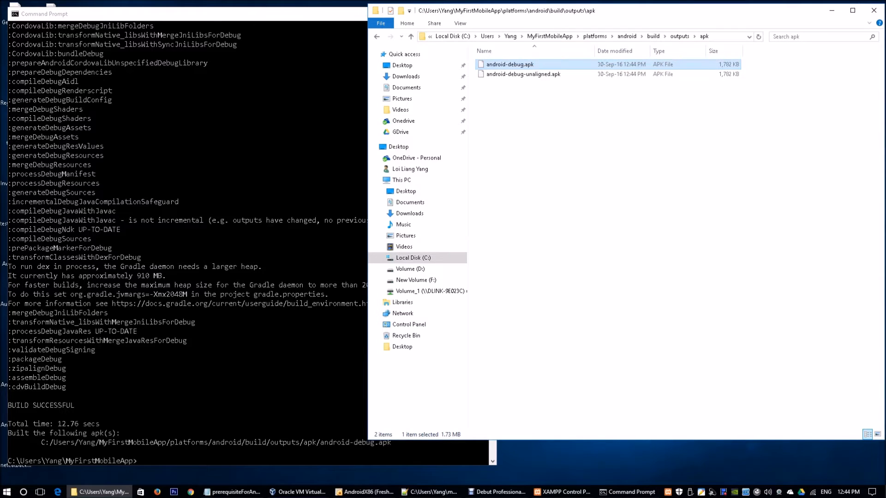
pyautogui.click(367, 491)
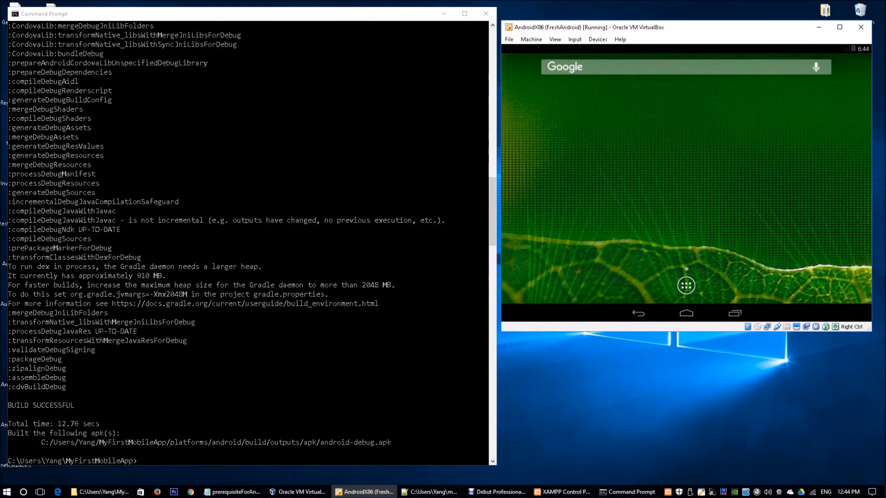
# - Start Apache in XAMPP Control Panel and open the xampp htdocs folder
pyautogui.click(563, 492)
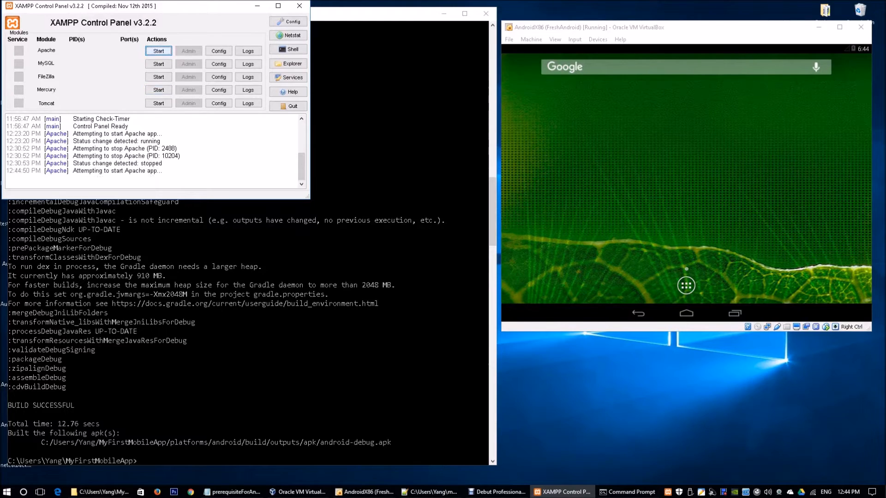
pyautogui.click(158, 51)
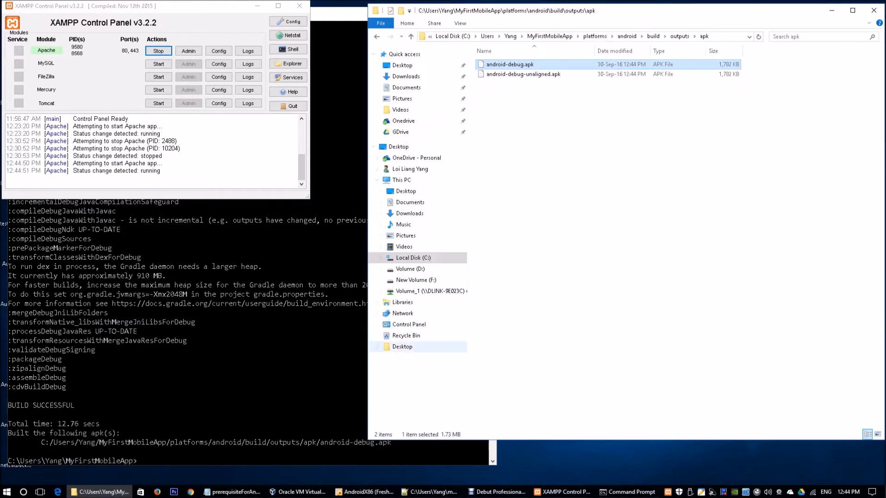
pyautogui.click(416, 280)
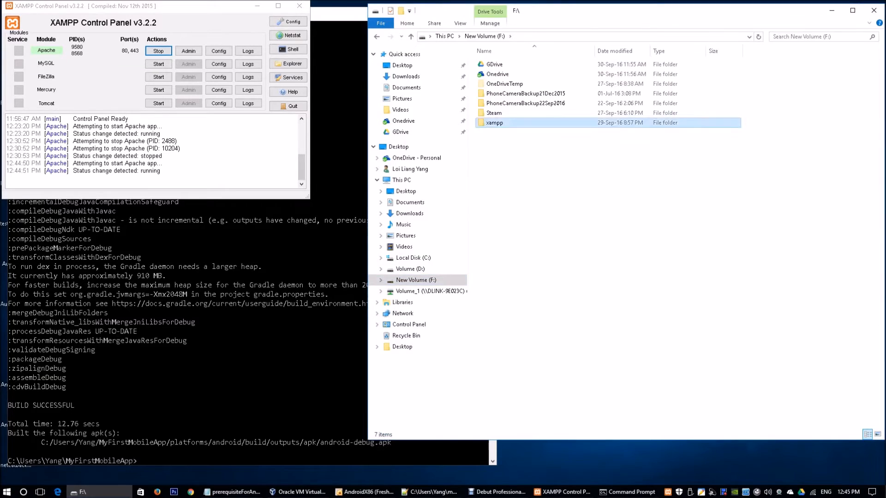
pyautogui.doubleClick(494, 122)
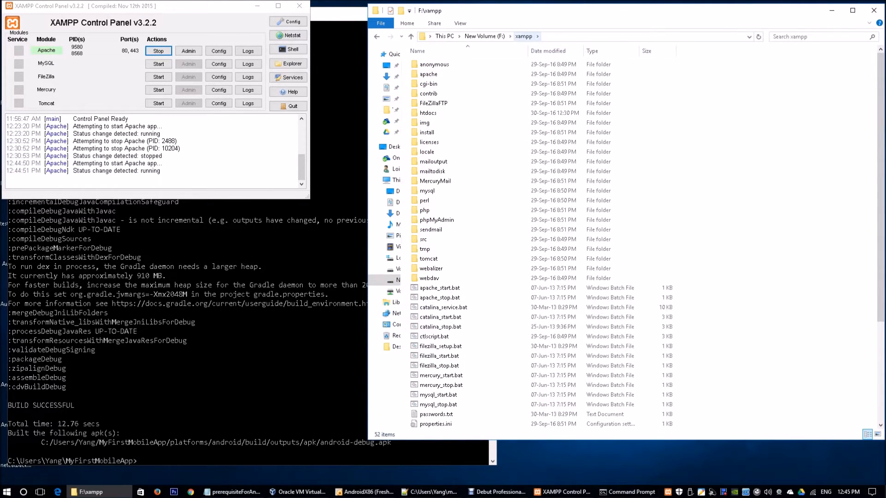
pyautogui.click(426, 151)
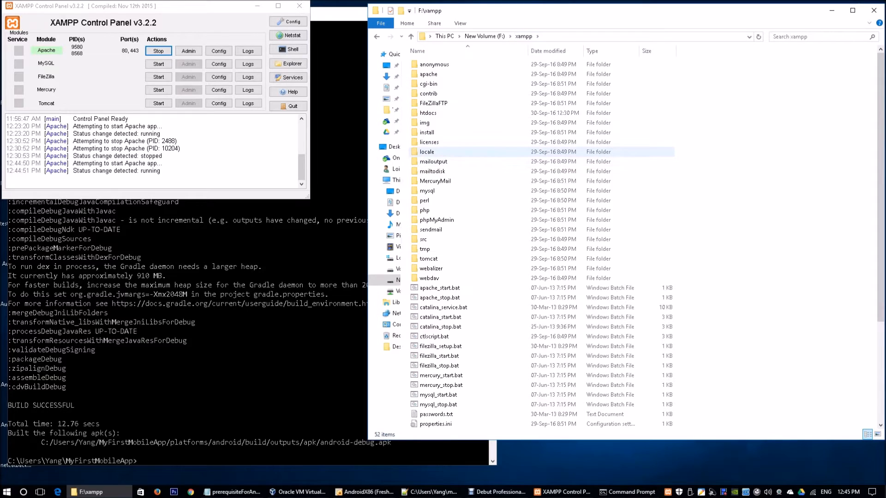
pyautogui.click(428, 112)
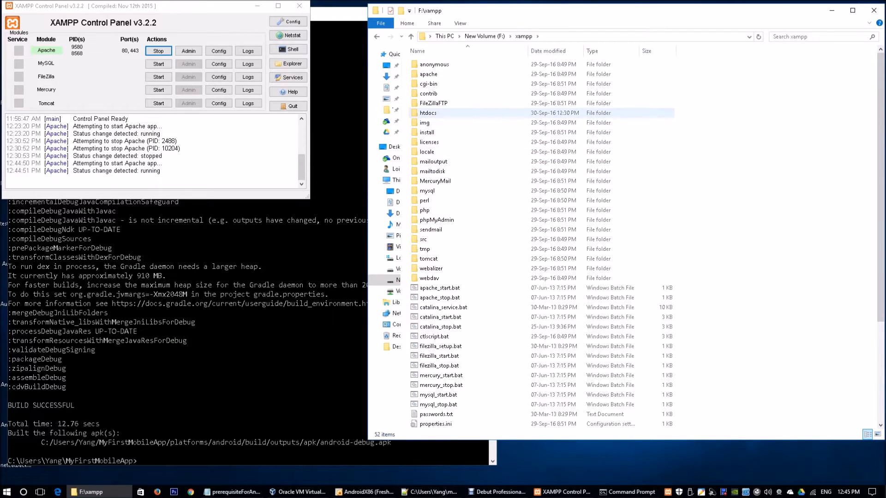
pyautogui.doubleClick(428, 112)
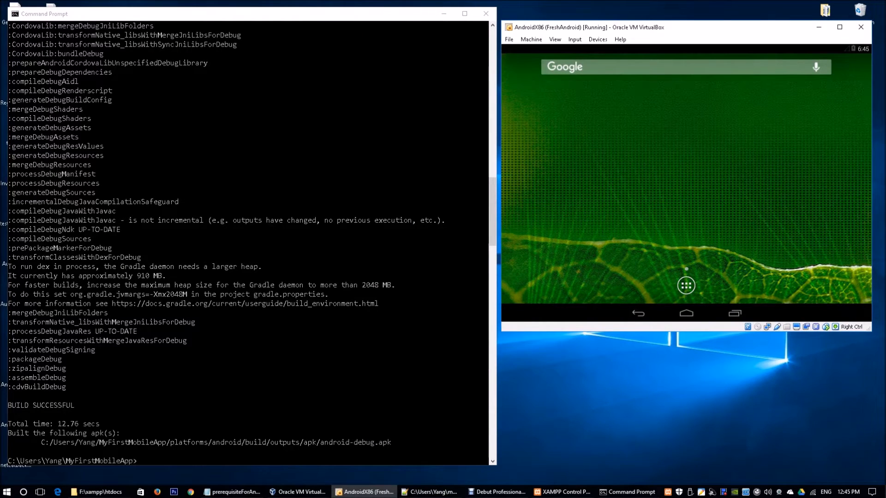
# - Launch the Android browser, check ipconfig, and enter host IP 192.168.1.3
pyautogui.click(686, 286)
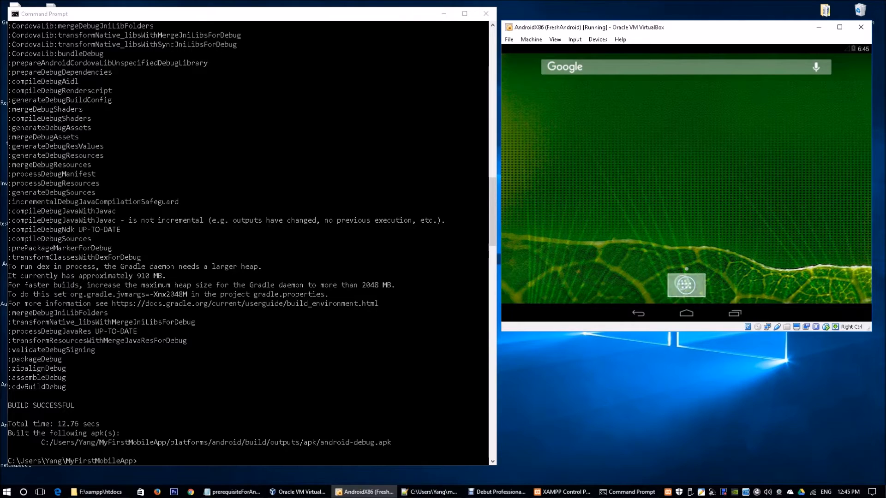
pyautogui.click(686, 285)
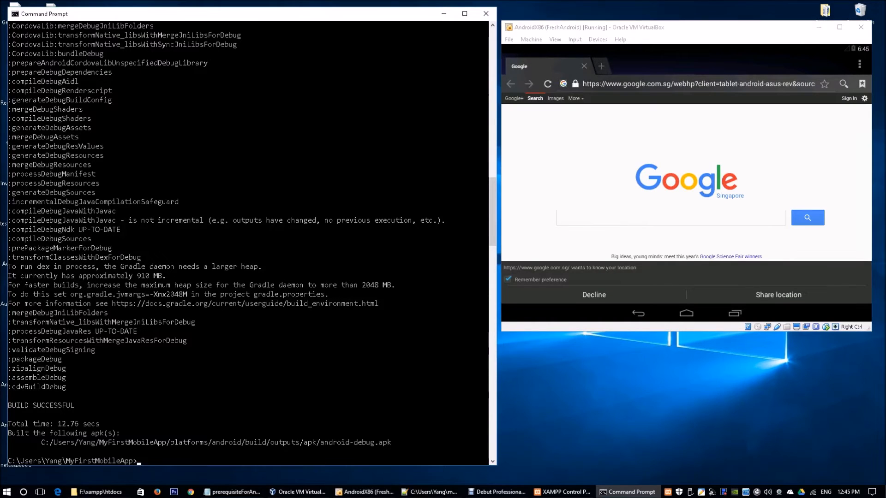
pyautogui.write('ipconfig')
pyautogui.click(697, 84)
pyautogui.write('1')
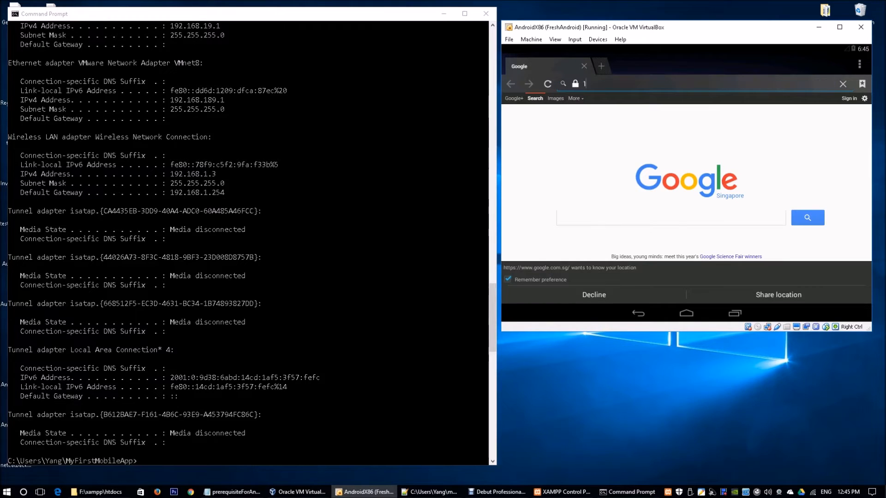
pyautogui.write('92.168.1.3/')
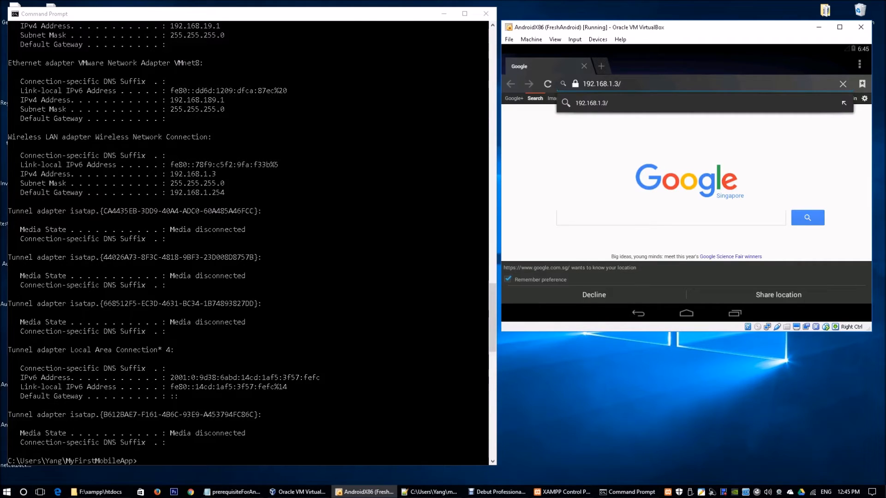
pyautogui.click(97, 490)
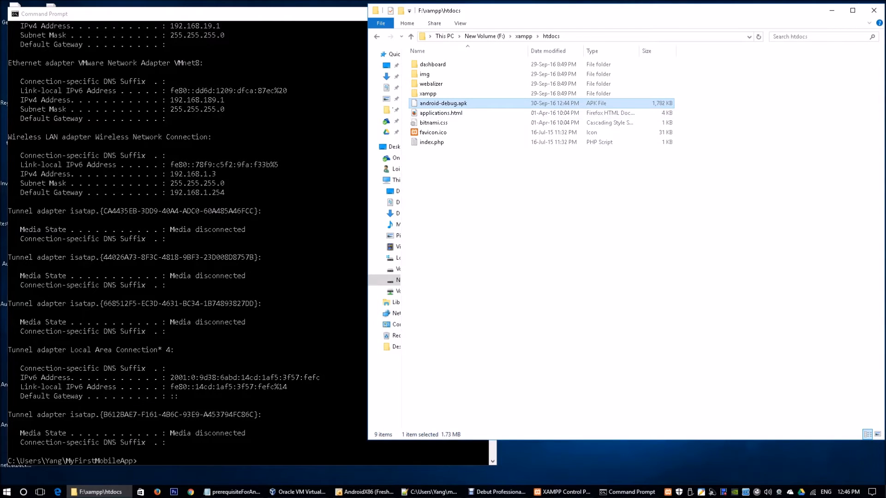
# - Download android-debug.apk from 192.168.1.3 and open it from Downloads
pyautogui.click(365, 492)
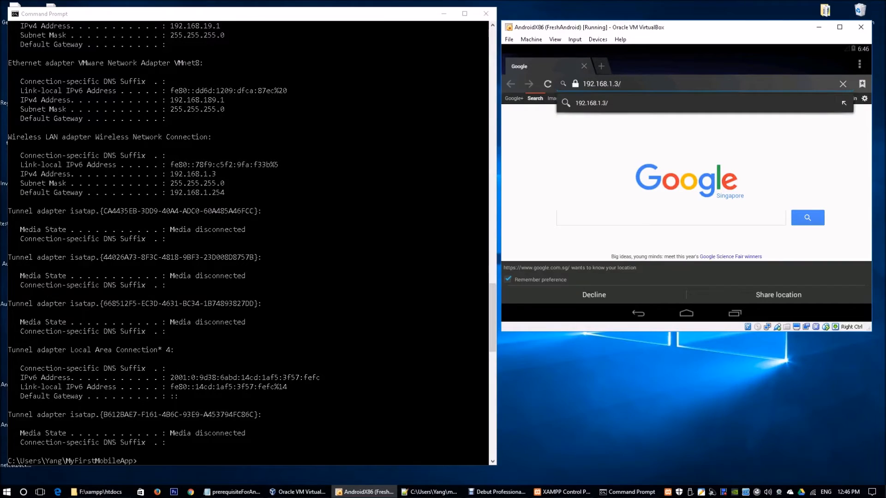
pyautogui.write('android-debug.ap')
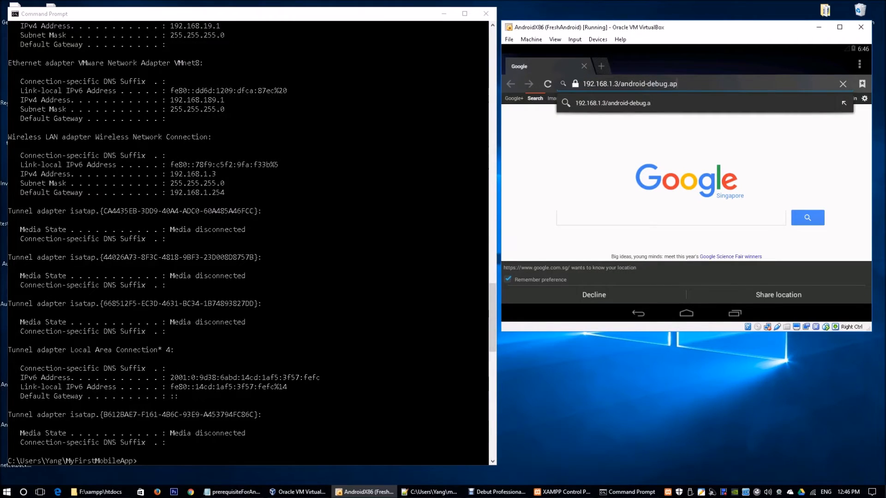
pyautogui.press('Enter')
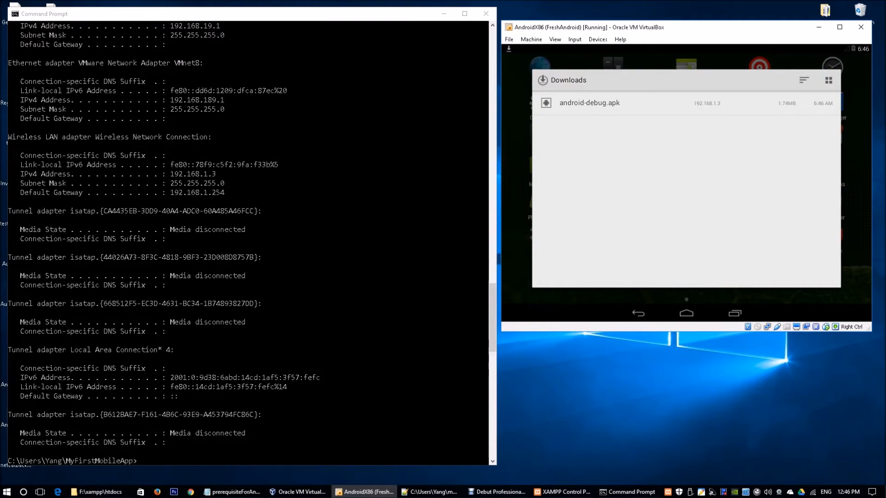
pyautogui.click(589, 102)
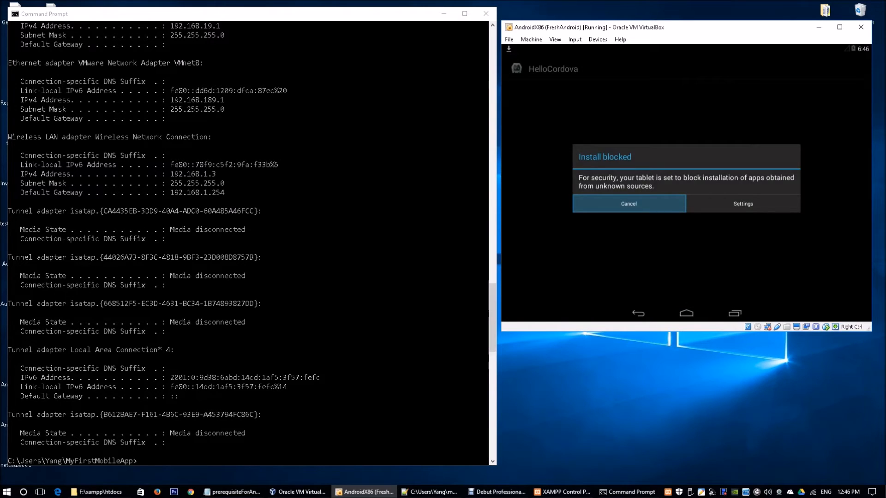
pyautogui.moveTo(743, 204)
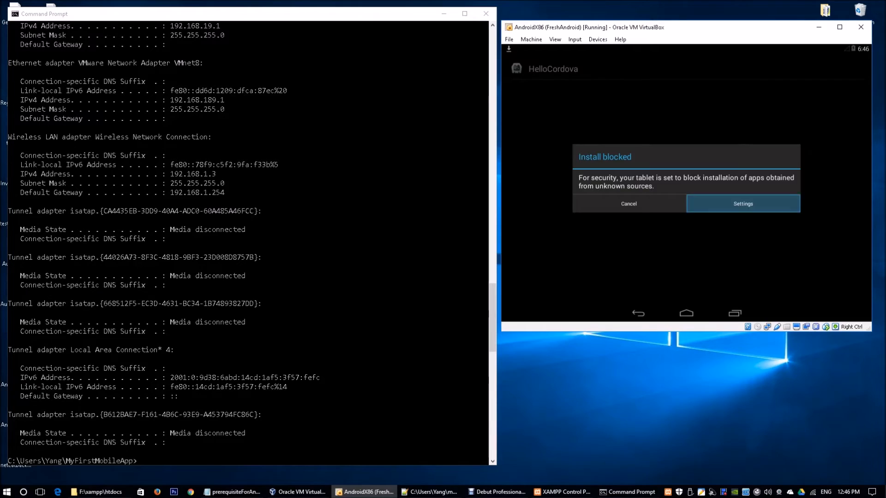
# - Enable Unknown sources, reopen the apk, and install HelloCordova, accepting Google verification
pyautogui.click(743, 204)
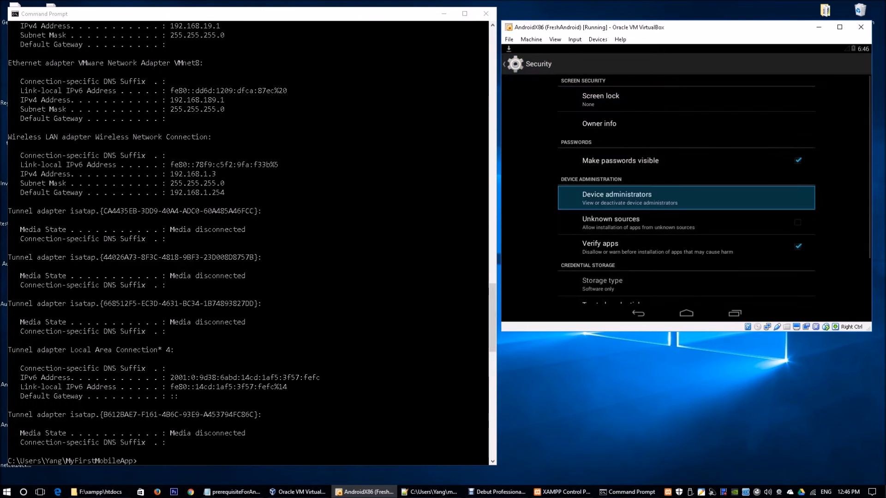
pyautogui.scroll(-3)
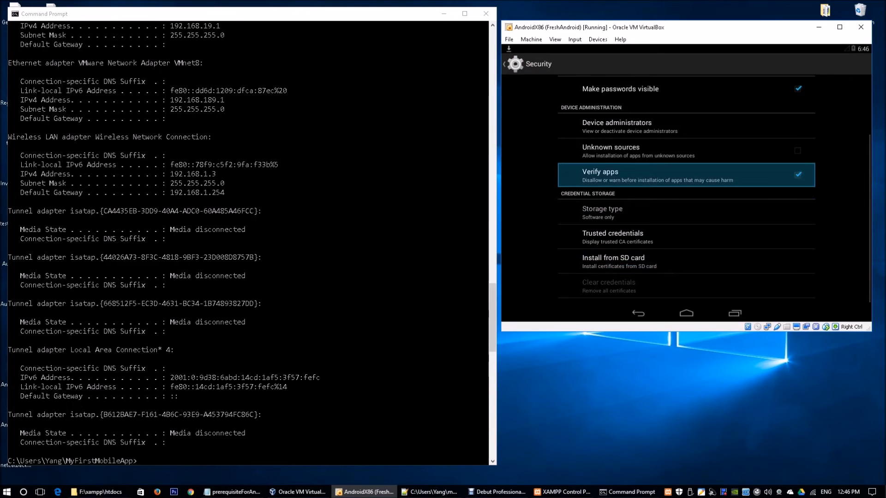
pyautogui.click(629, 151)
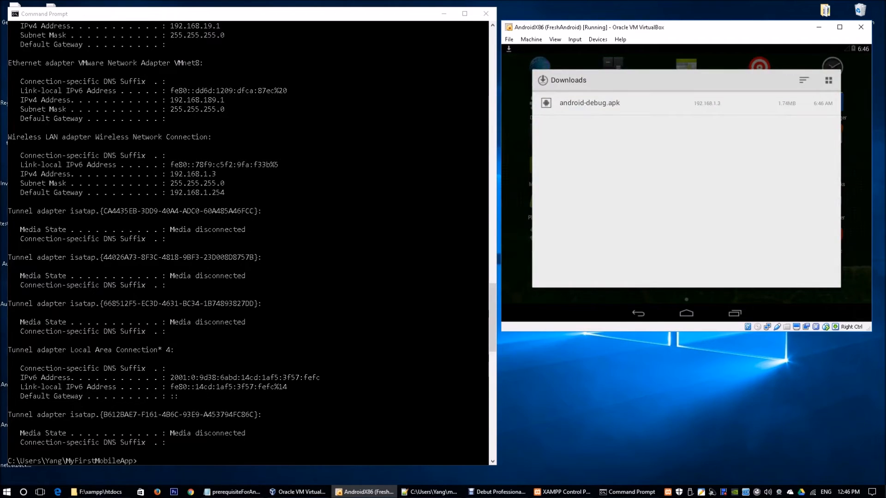
pyautogui.click(589, 103)
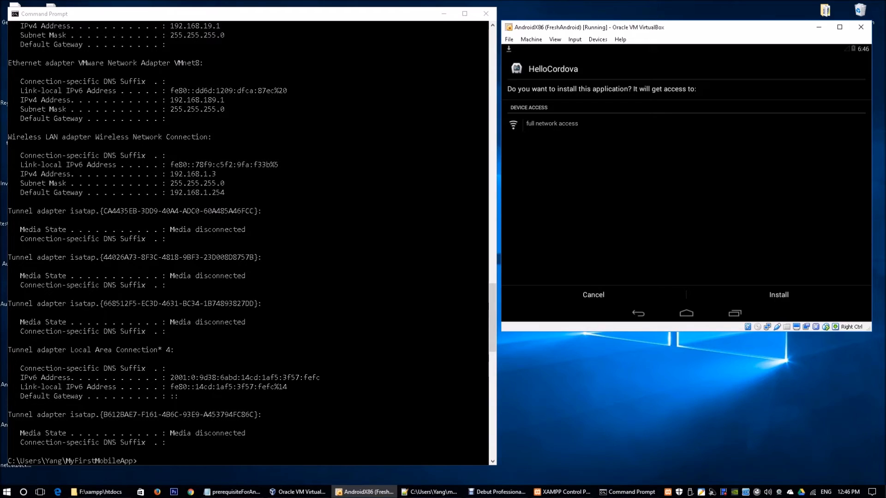
pyautogui.moveTo(778, 295)
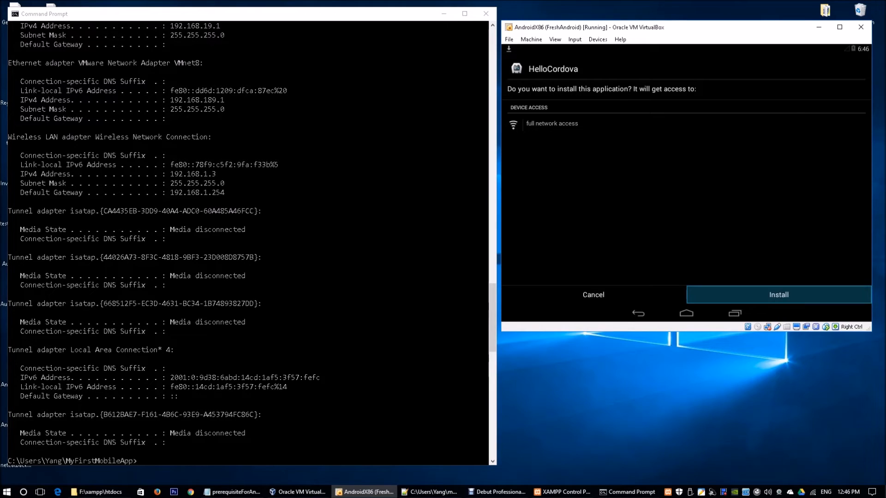
pyautogui.click(778, 295)
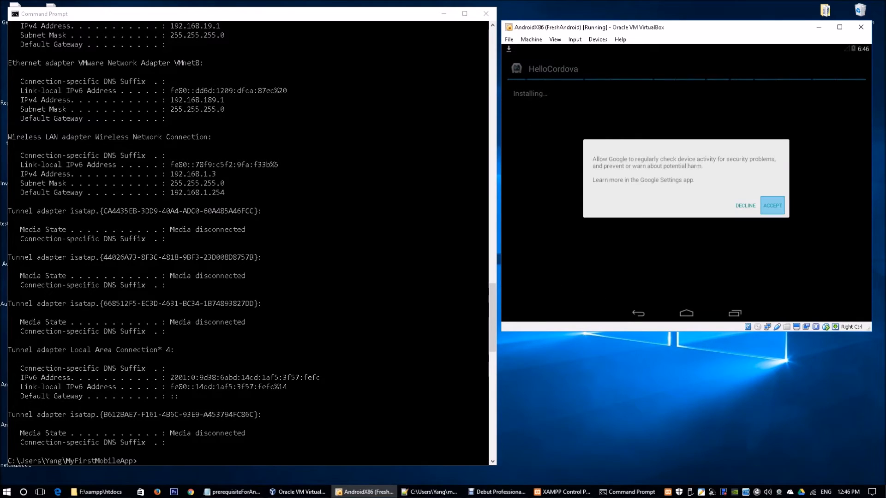
pyautogui.click(772, 205)
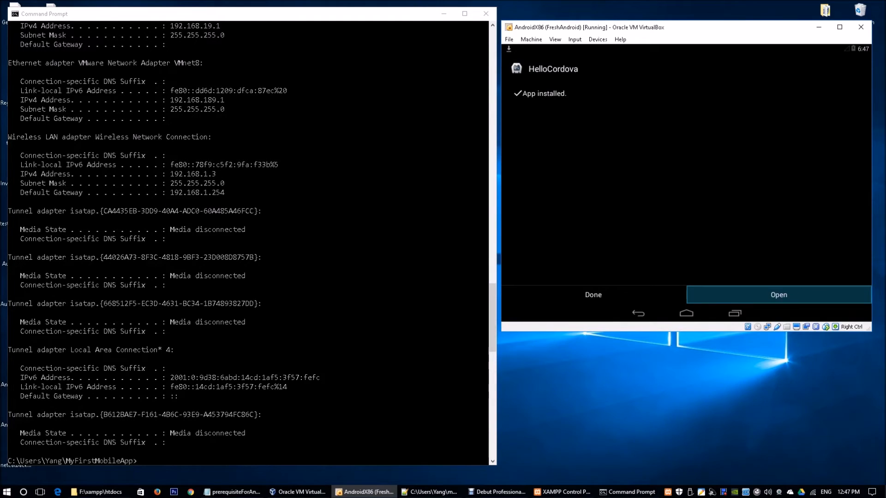
# - Launch HelloCordova to its DEVICE IS READY screen
pyautogui.click(778, 294)
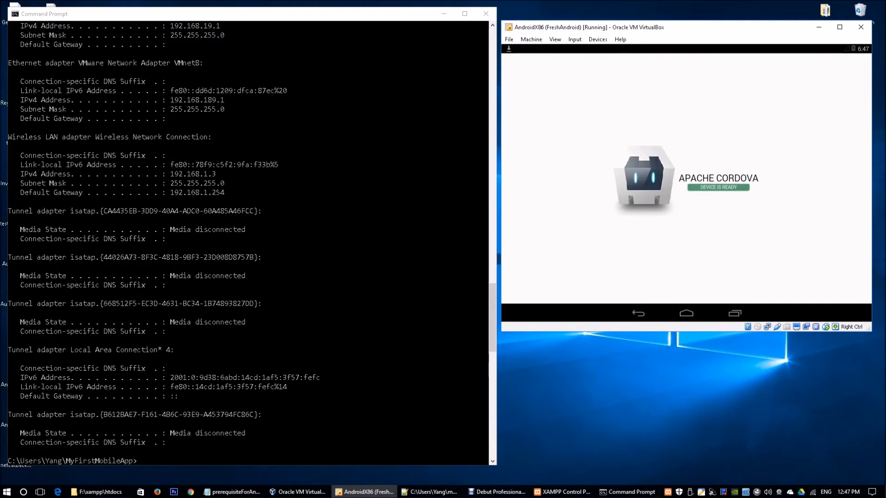
pyautogui.click(95, 490)
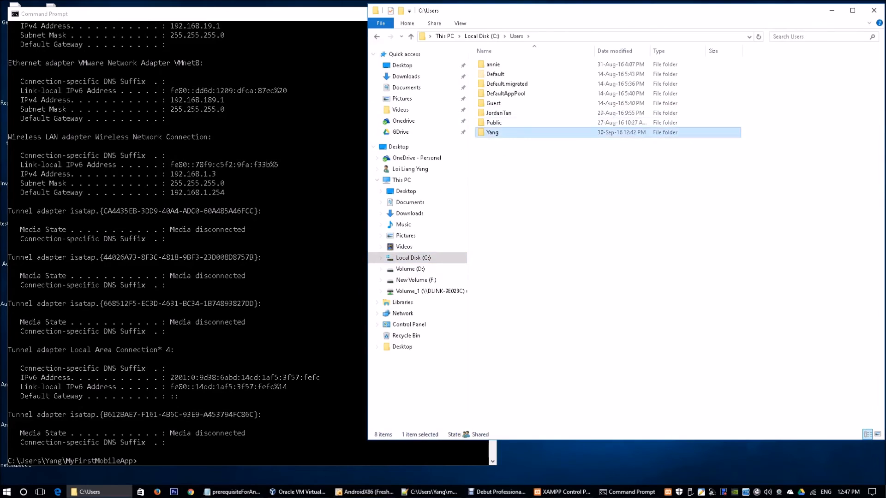
# - Open MyFirstMobileApp's www folder and bring up the index.html context menu
pyautogui.doubleClick(490, 132)
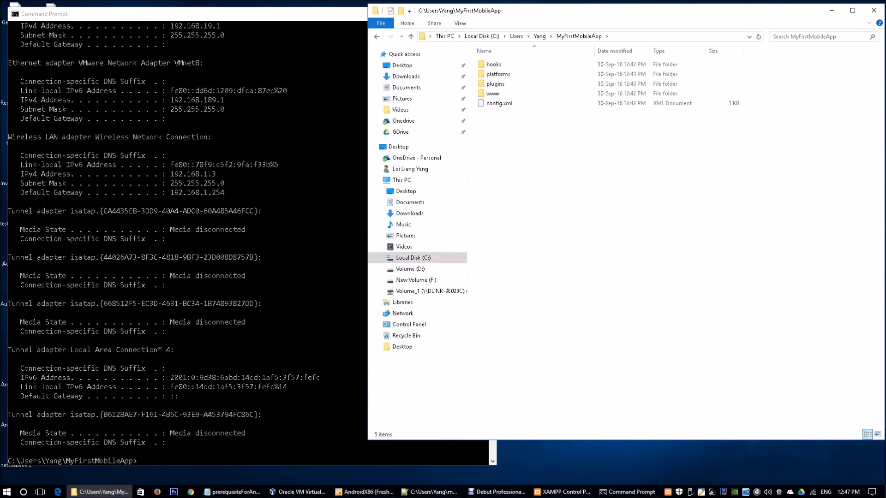
pyautogui.click(492, 93)
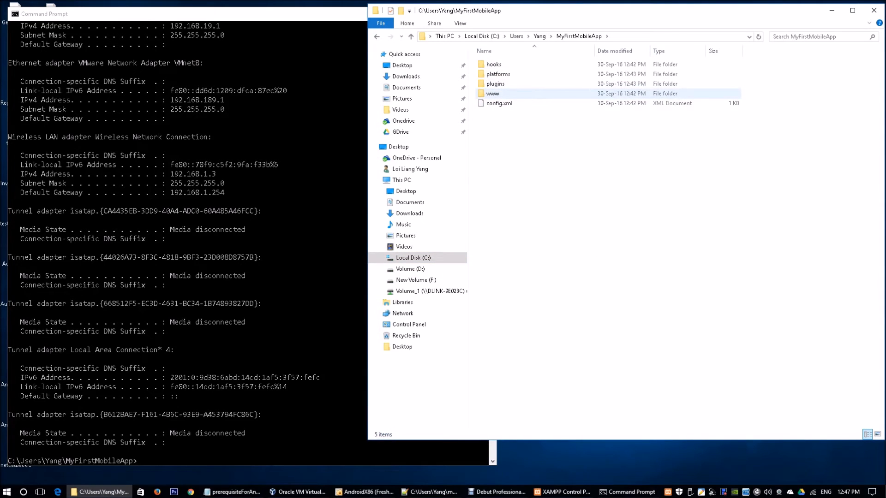
pyautogui.doubleClick(493, 93)
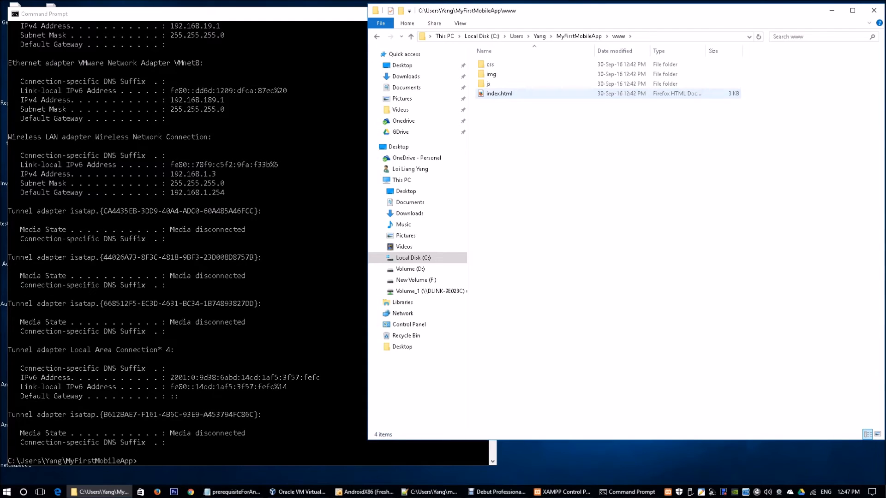
pyautogui.rightClick(499, 93)
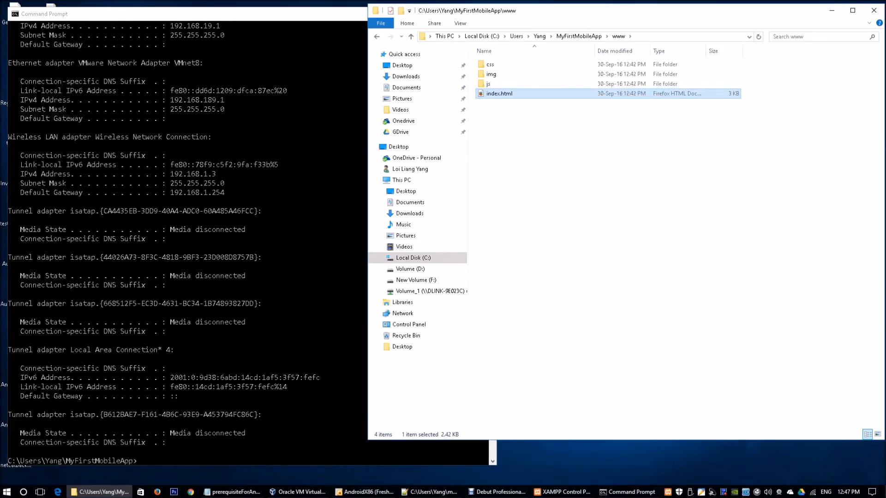
pyautogui.doubleClick(499, 93)
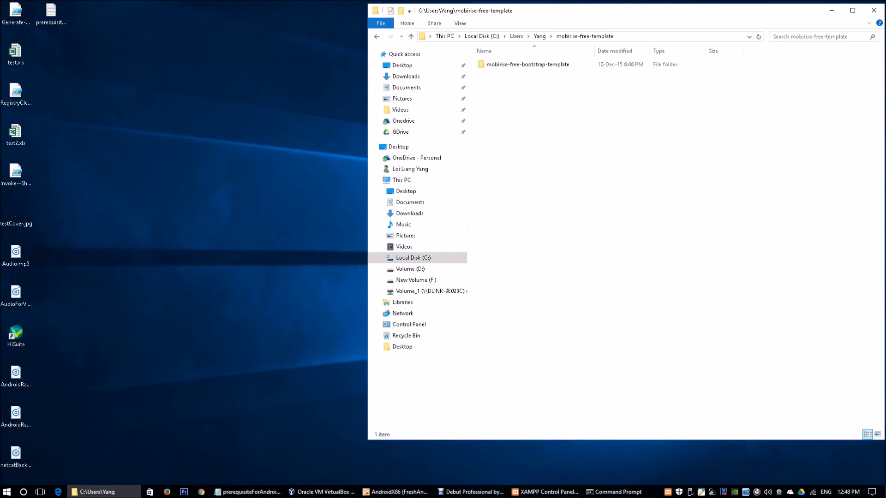
# - Paste the Mobirise template files into MyFirstMobileApp\www, replacing index.html with the template's
pyautogui.doubleClick(527, 64)
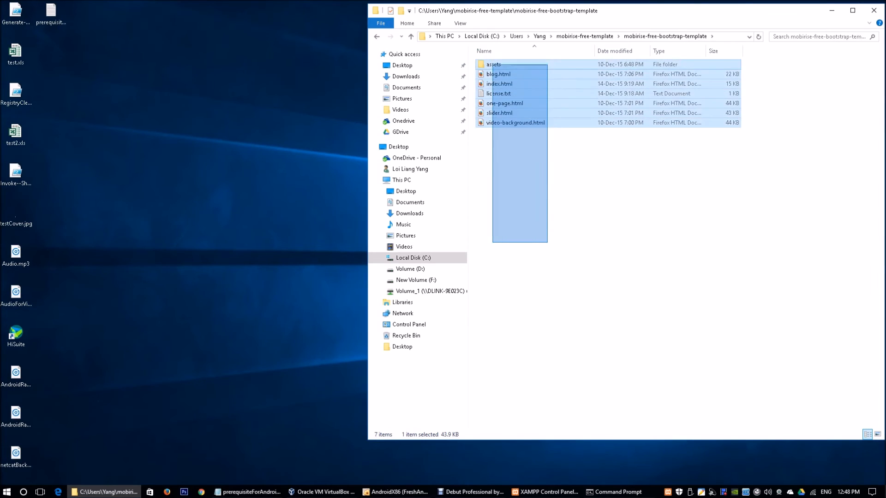
pyautogui.click(538, 36)
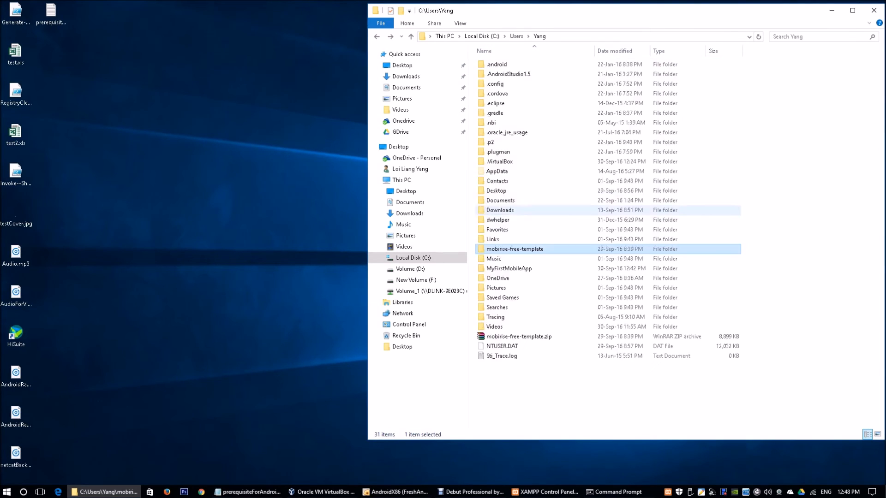
pyautogui.doubleClick(508, 268)
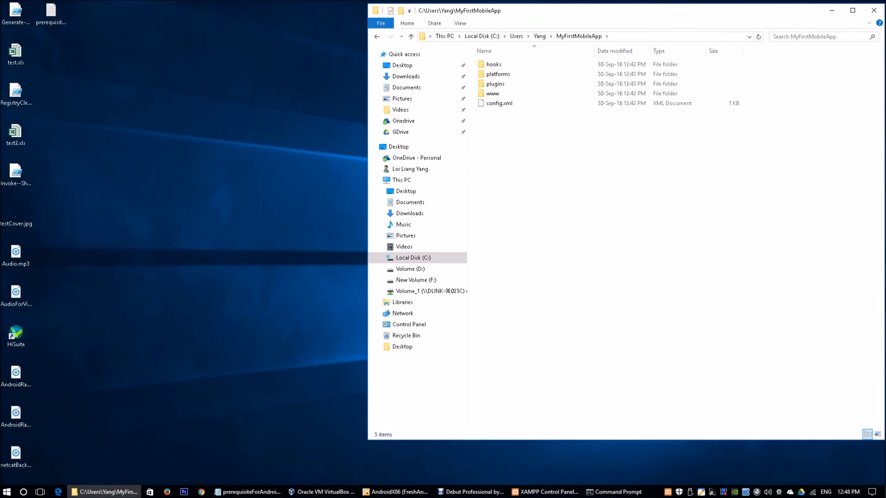
pyautogui.doubleClick(492, 94)
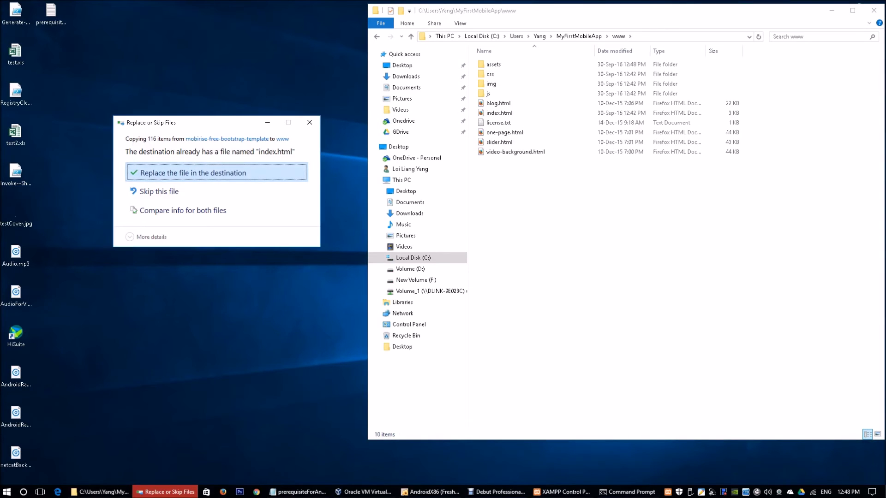
pyautogui.click(193, 173)
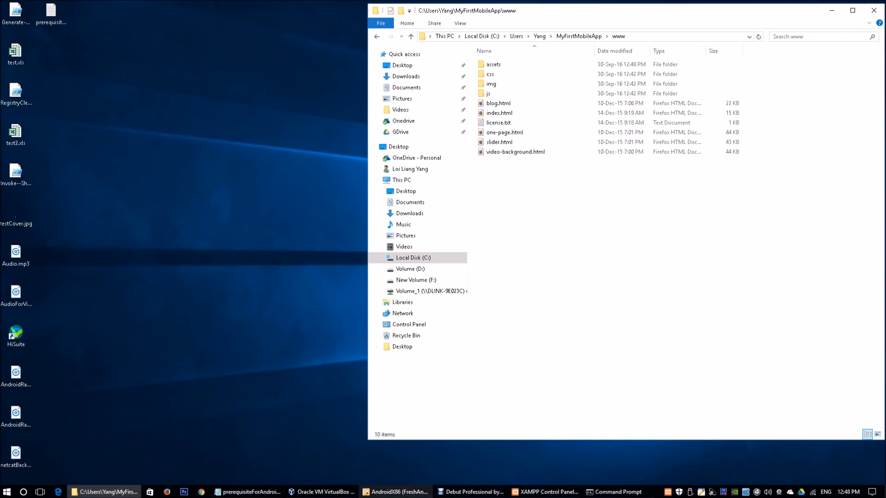
pyautogui.click(618, 492)
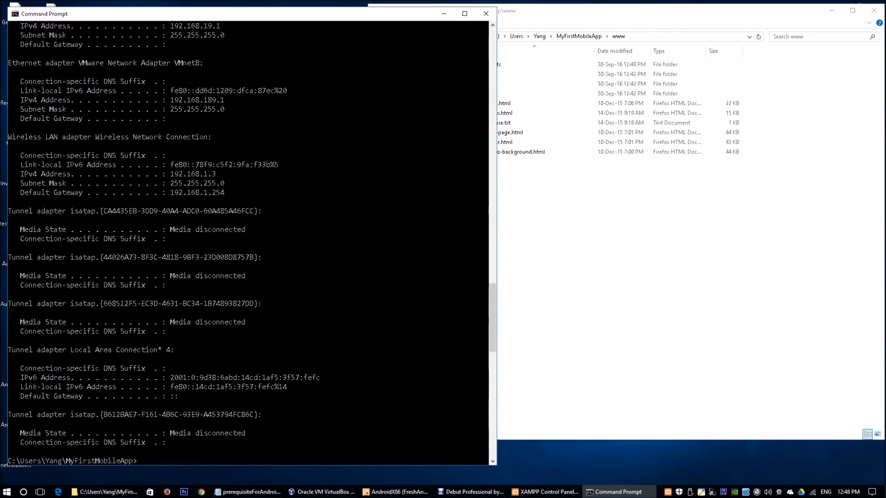
# - Run 'cordova build' in MyFirstMobileApp to regenerate android-debug.apk
pyautogui.write('cordova build')
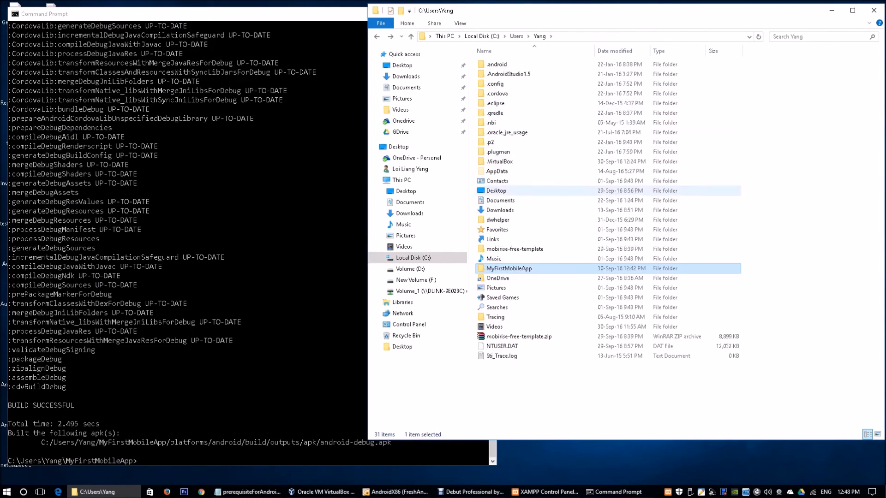
# - Browse to MyFirstMobileApp\platforms\android\build\outputs\apk and select the rebuilt android-debug.apk
pyautogui.doubleClick(508, 268)
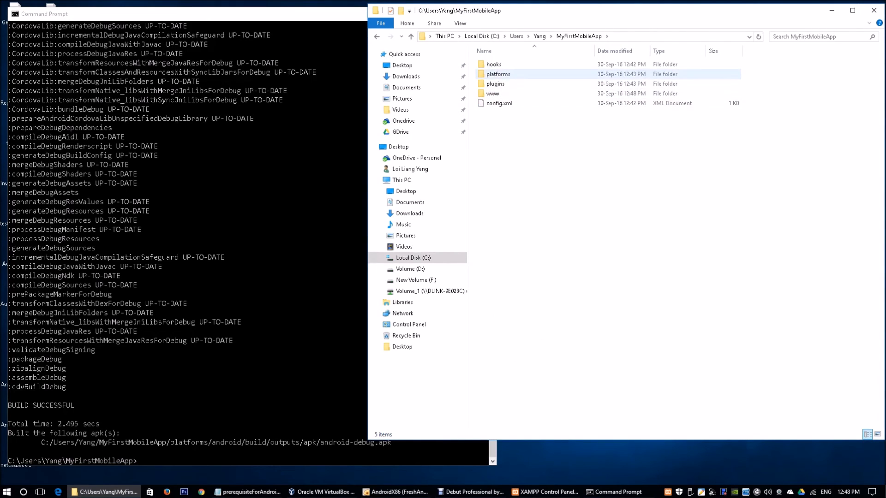
pyautogui.doubleClick(497, 73)
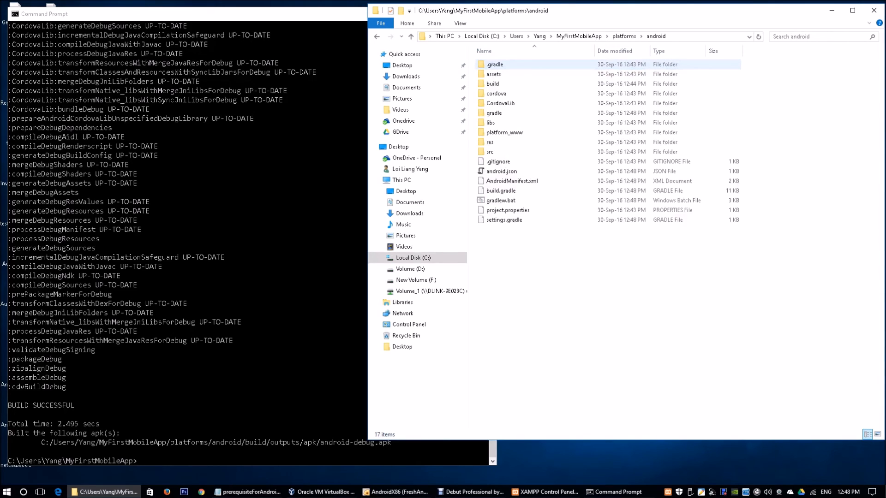
pyautogui.click(506, 132)
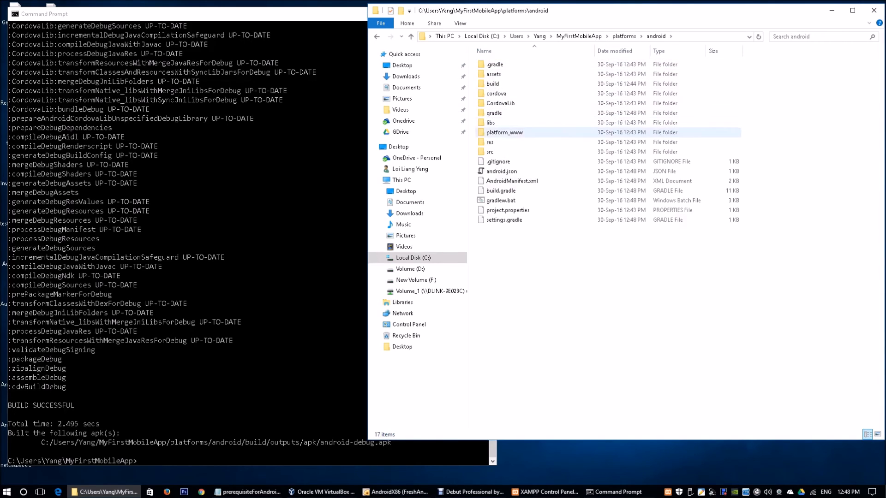
pyautogui.doubleClick(492, 84)
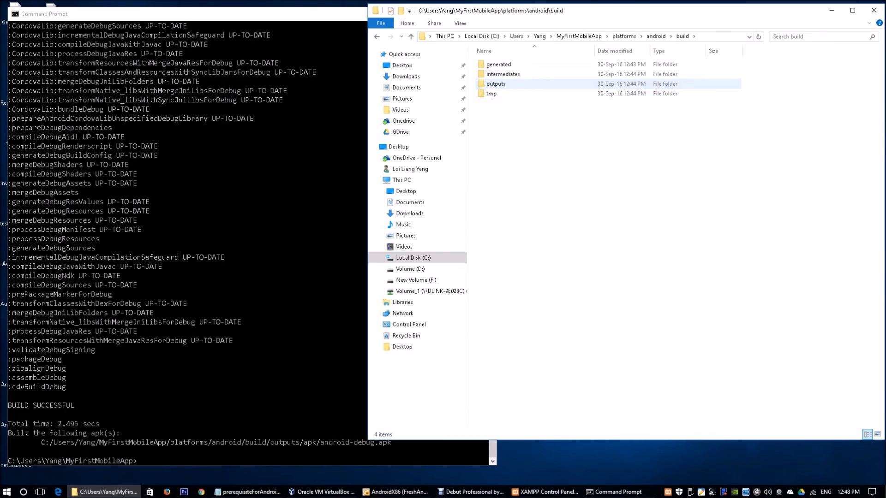
pyautogui.doubleClick(496, 84)
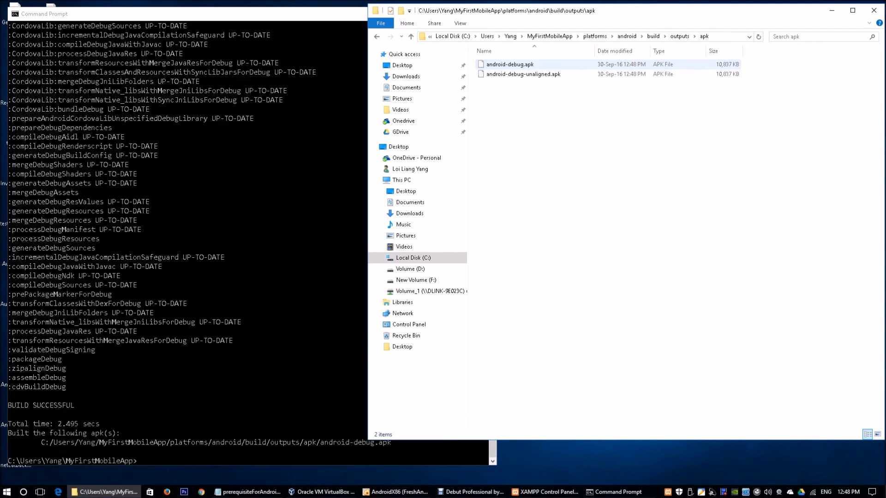
pyautogui.click(510, 64)
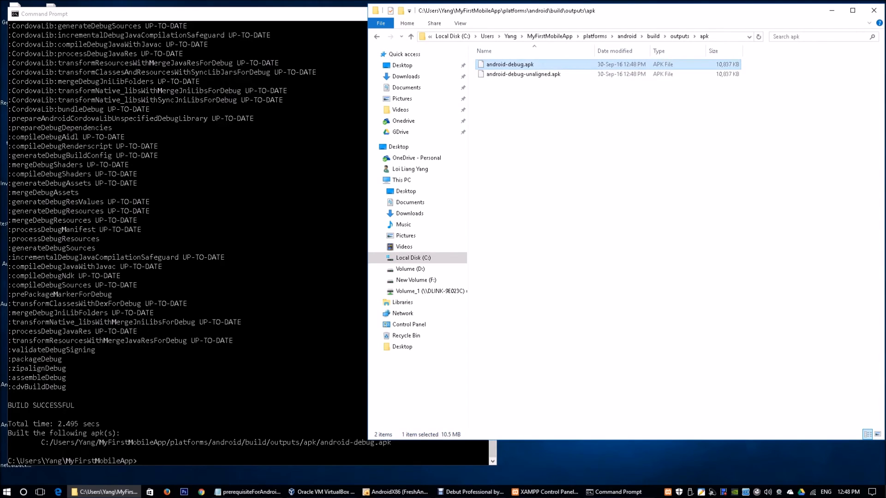
pyautogui.moveTo(521, 75)
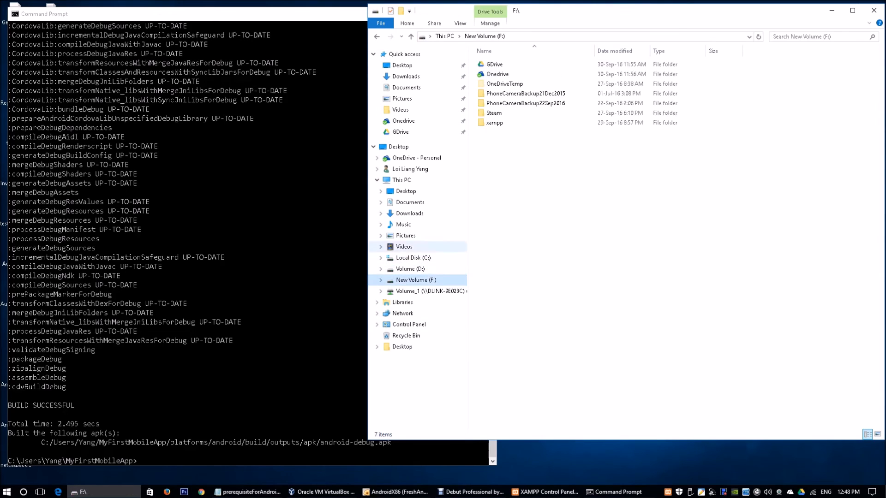
# - Paste android-debug.apk into F:\xampp\htdocs, overwriting the older copy
pyautogui.doubleClick(495, 123)
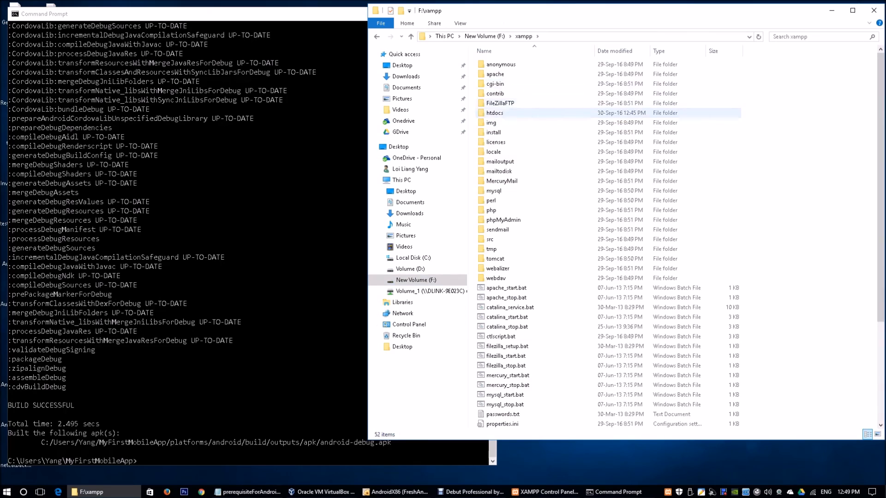
pyautogui.doubleClick(494, 112)
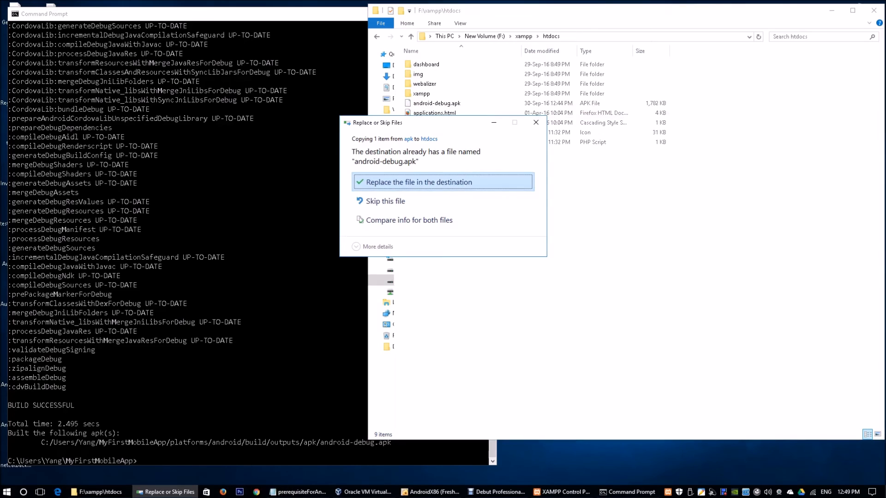
pyautogui.click(442, 182)
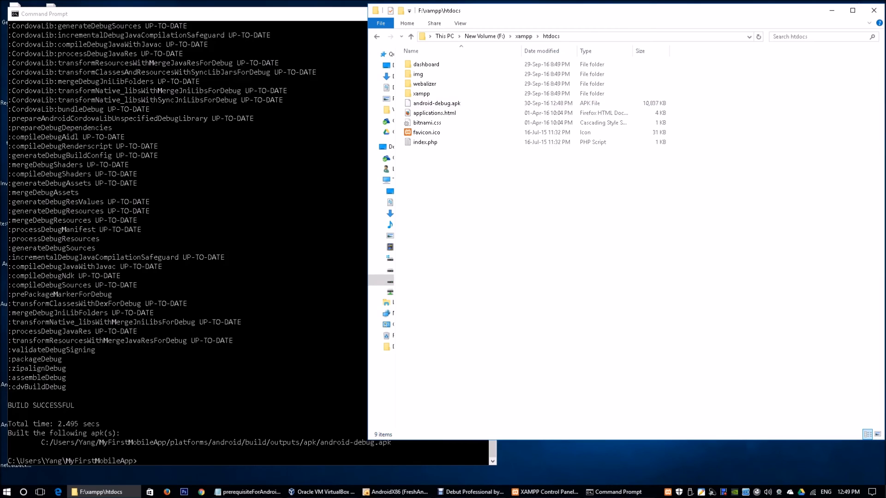
pyautogui.click(400, 491)
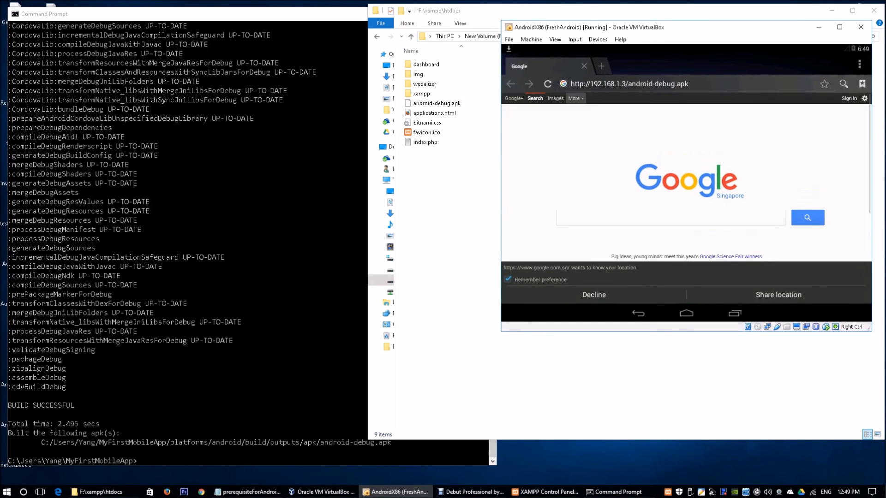
# - Decline the browser's location request and open the downloaded android-debug.apk in the Android VM
pyautogui.click(628, 83)
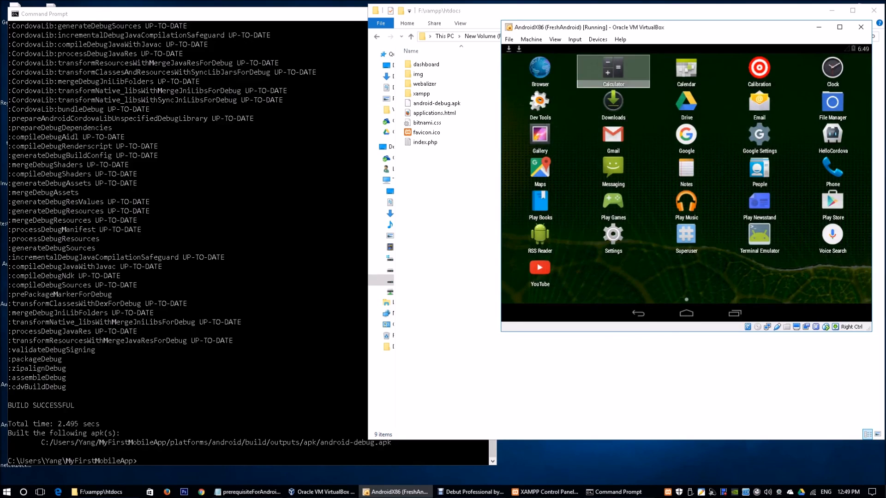
pyautogui.click(613, 101)
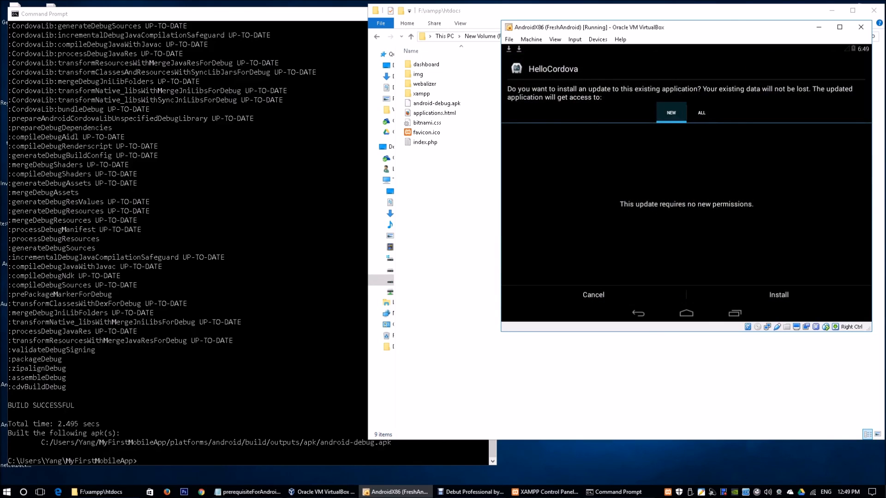
# - Review all permissions, install the HelloCordova update past the Google check, and launch it
pyautogui.click(701, 112)
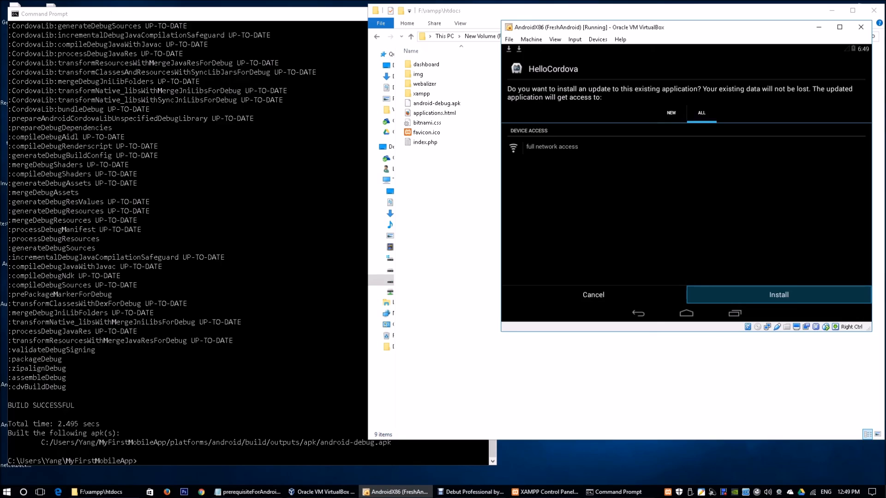
pyautogui.click(778, 295)
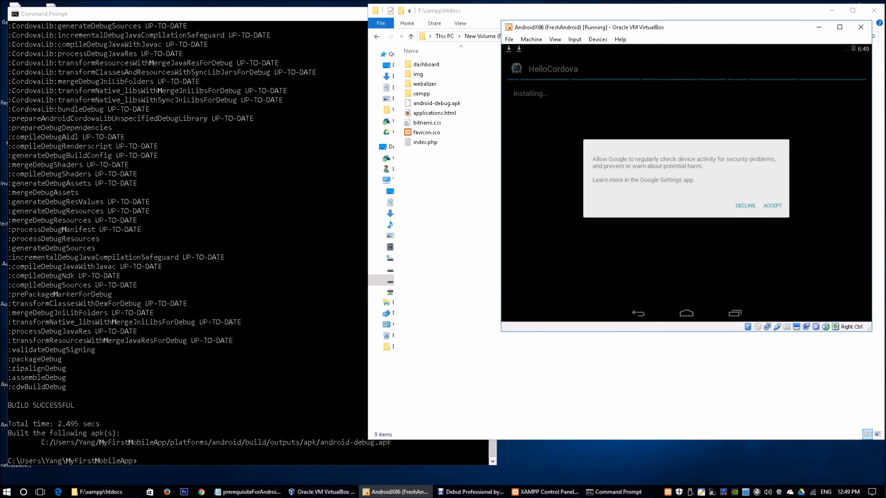
pyautogui.click(772, 206)
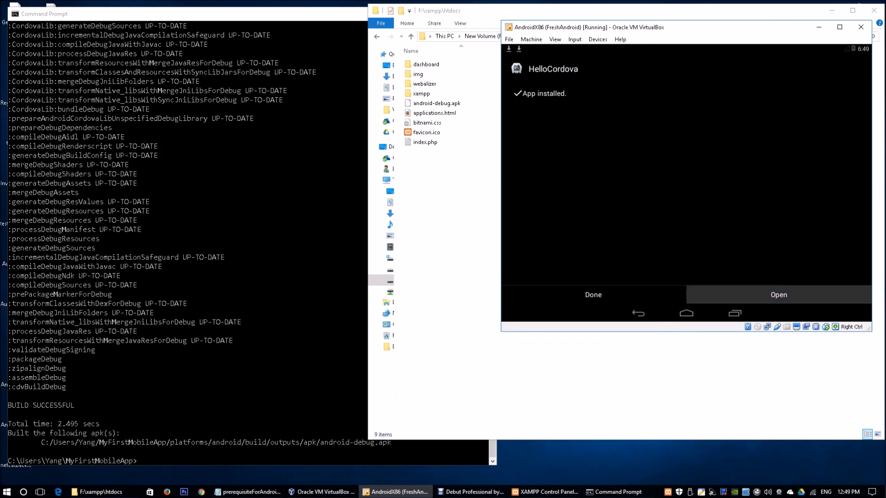
pyautogui.click(778, 295)
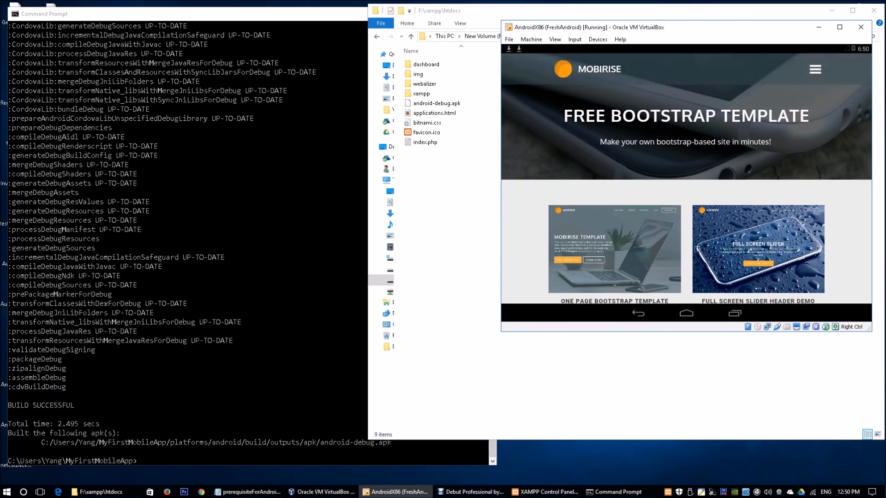
# - Scroll down through the Mobirise template's demo sections in HelloCordova
pyautogui.scroll(-3)
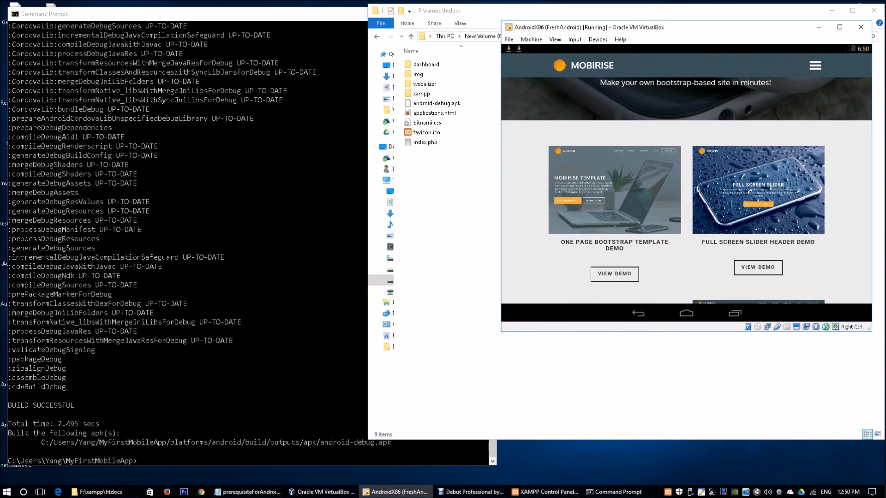